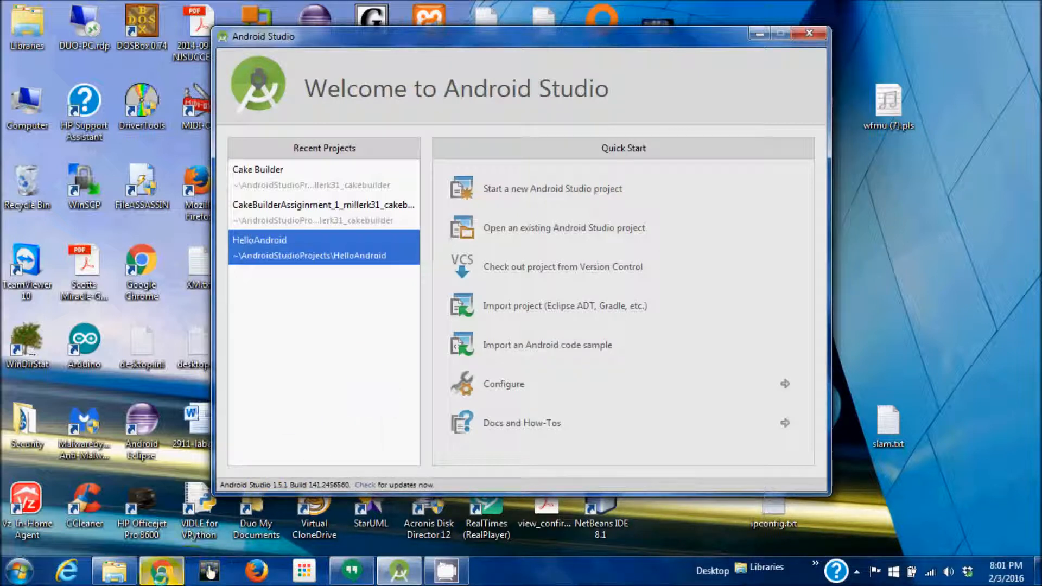
Switch from the Android Studio welcome window to the GitHub IOIO search results in Chrome
left_click(161, 570)
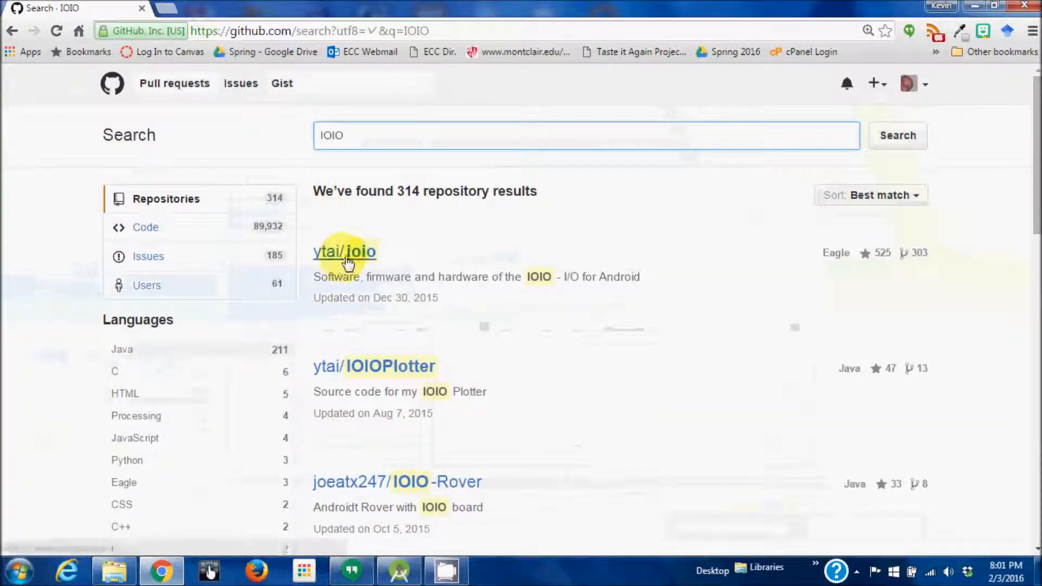
Open the ytai/ioio repository and browse to software/applications/HelloIOIO
left_click(343, 251)
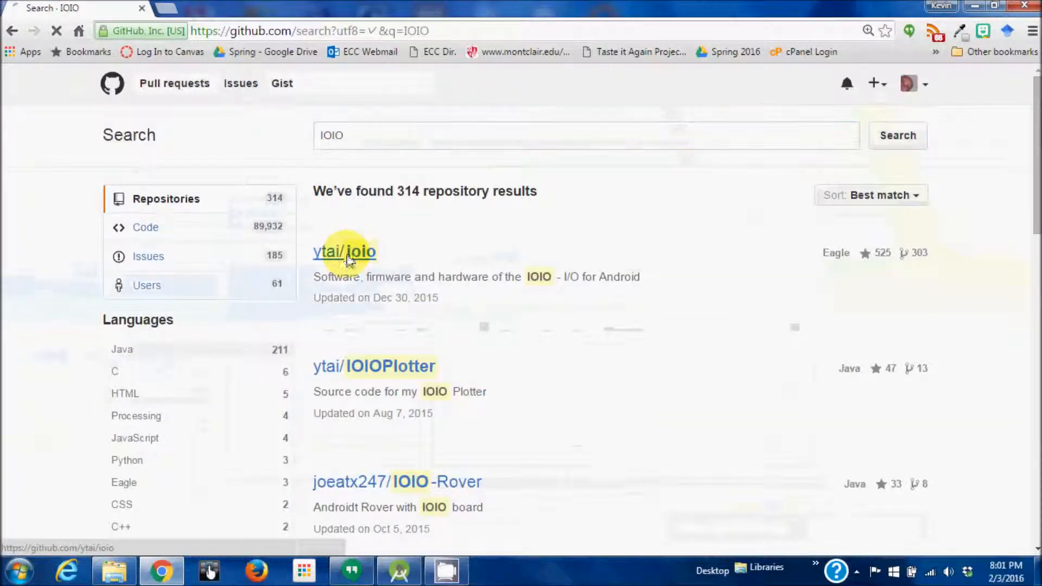
left_click(344, 252)
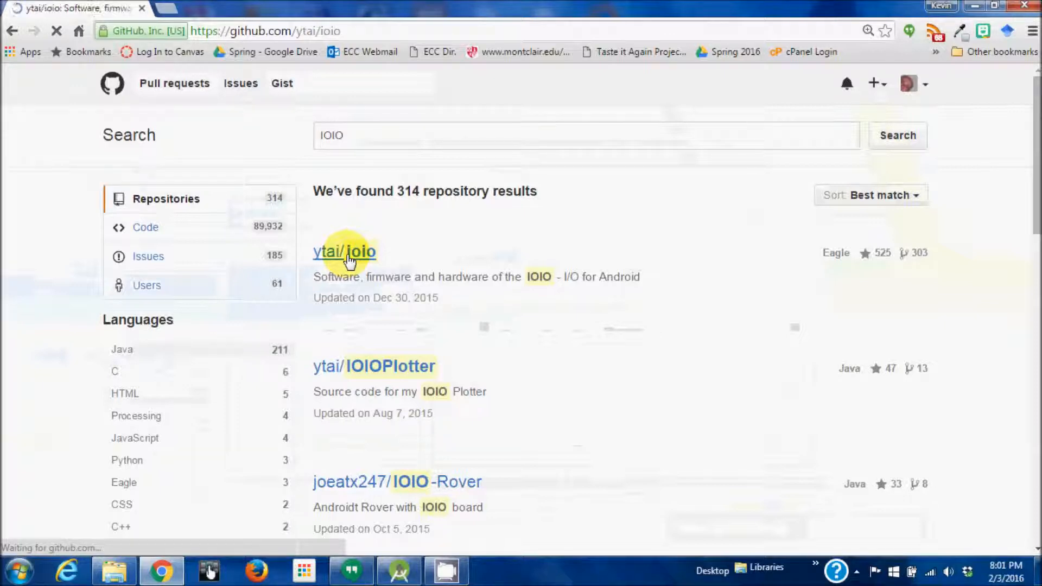
left_click(343, 251)
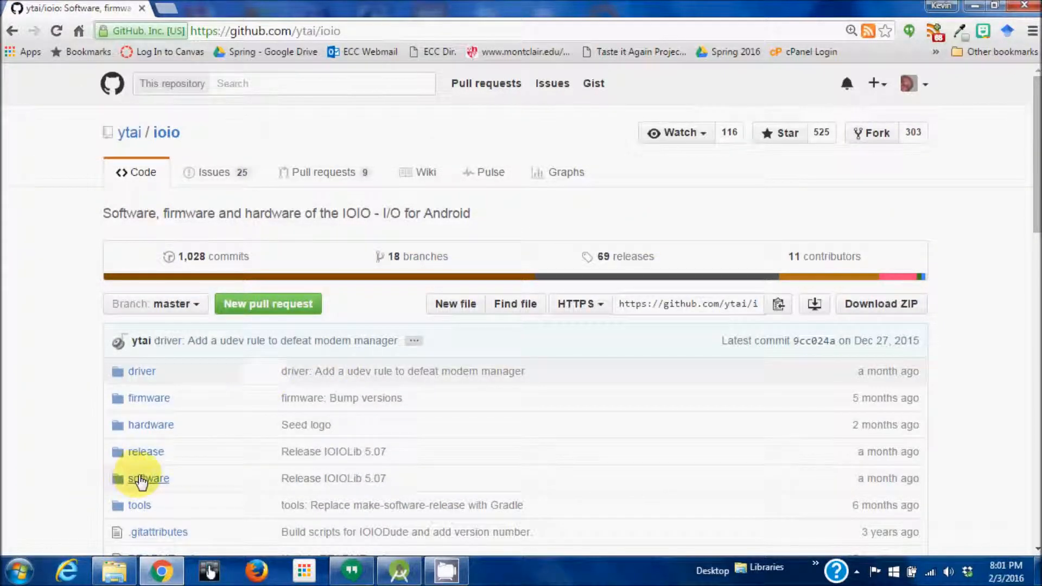
left_click(148, 478)
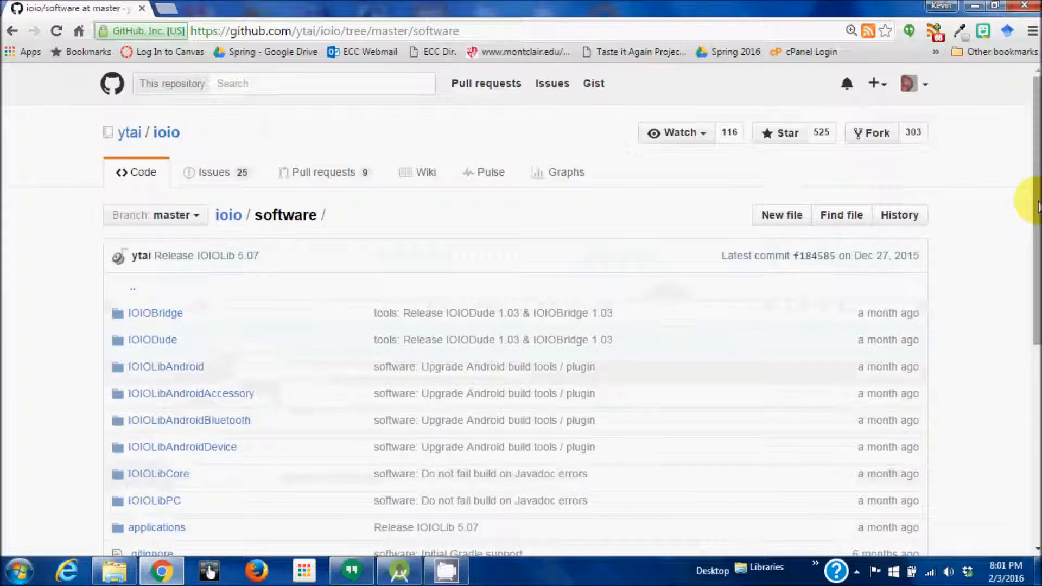
scroll("down", 3)
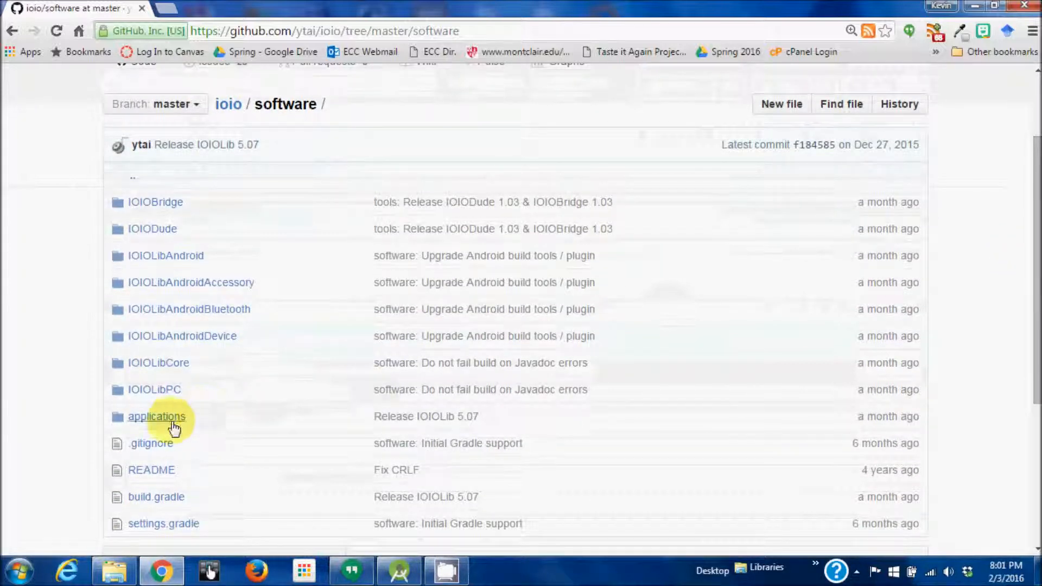
left_click(157, 416)
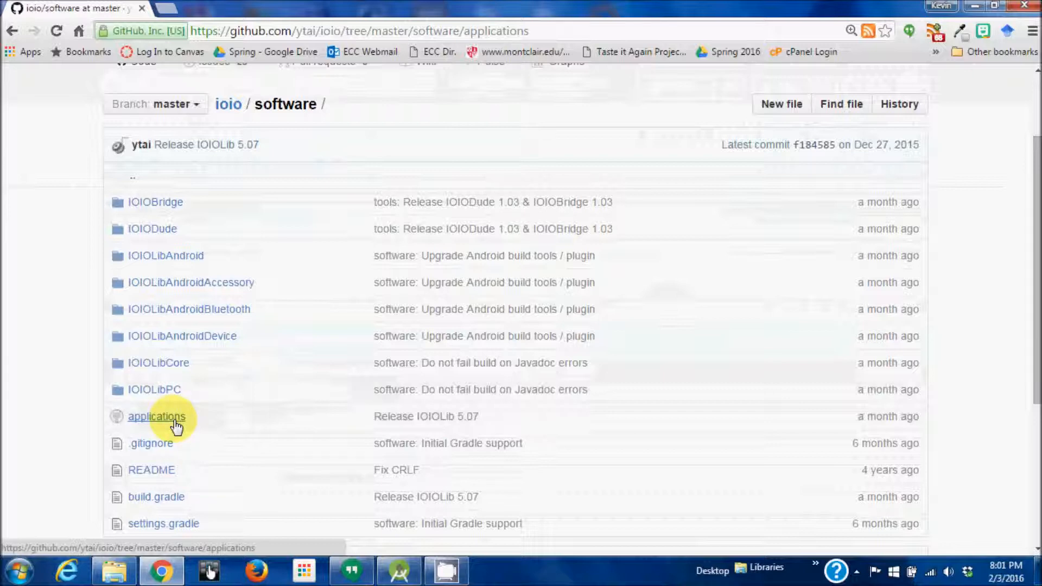
left_click(156, 417)
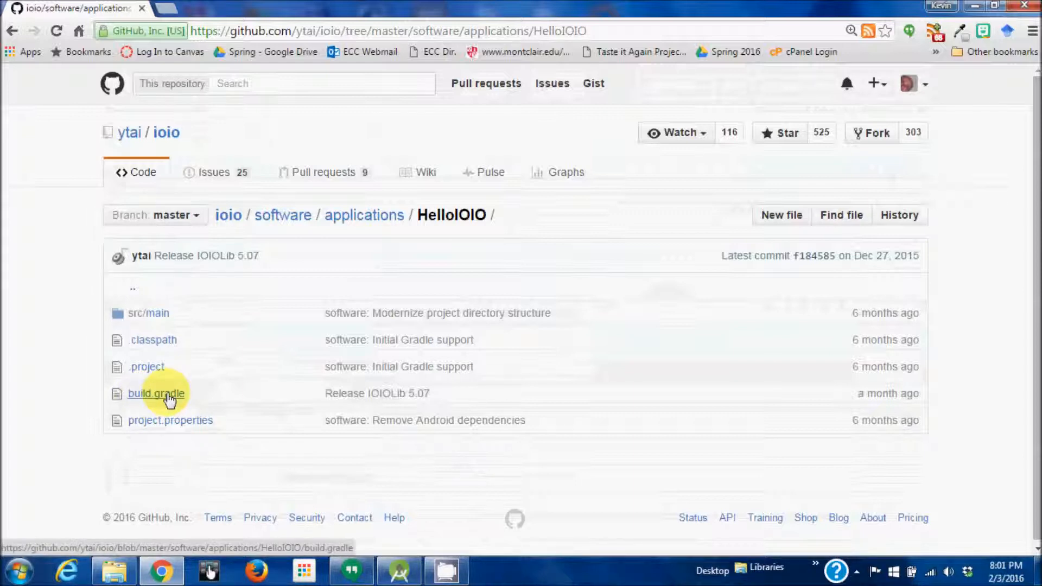
Open HelloIOIO's build.gradle and scroll through its IOIOLib 5.07 dependencies
left_click(156, 393)
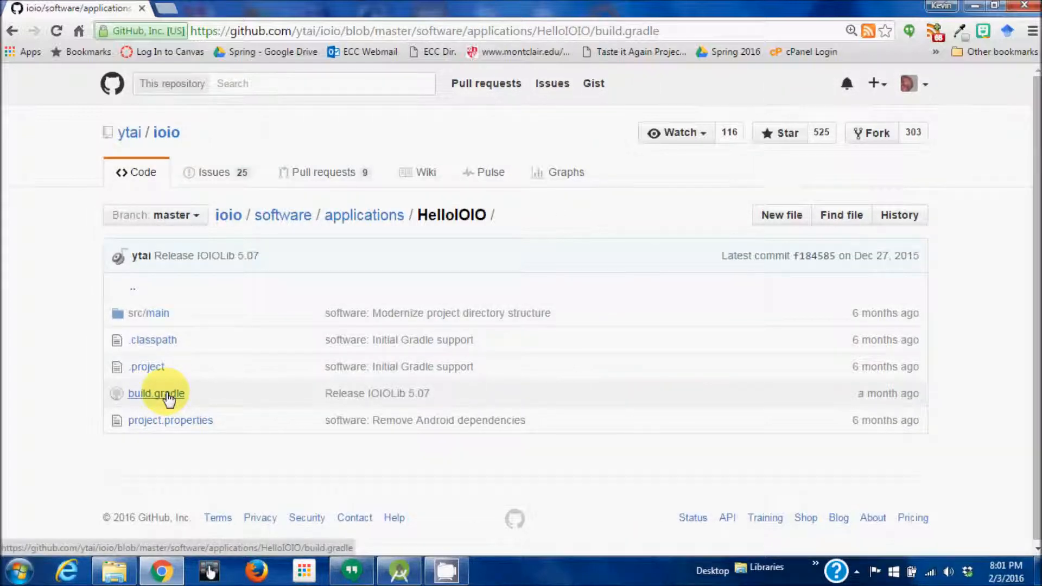
left_click(155, 393)
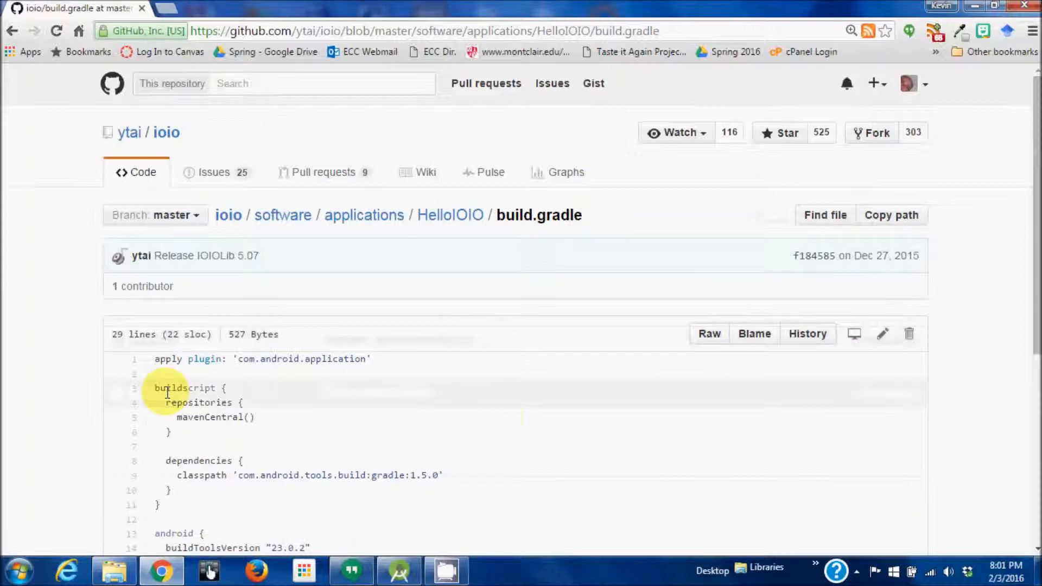
scroll("down", 3)
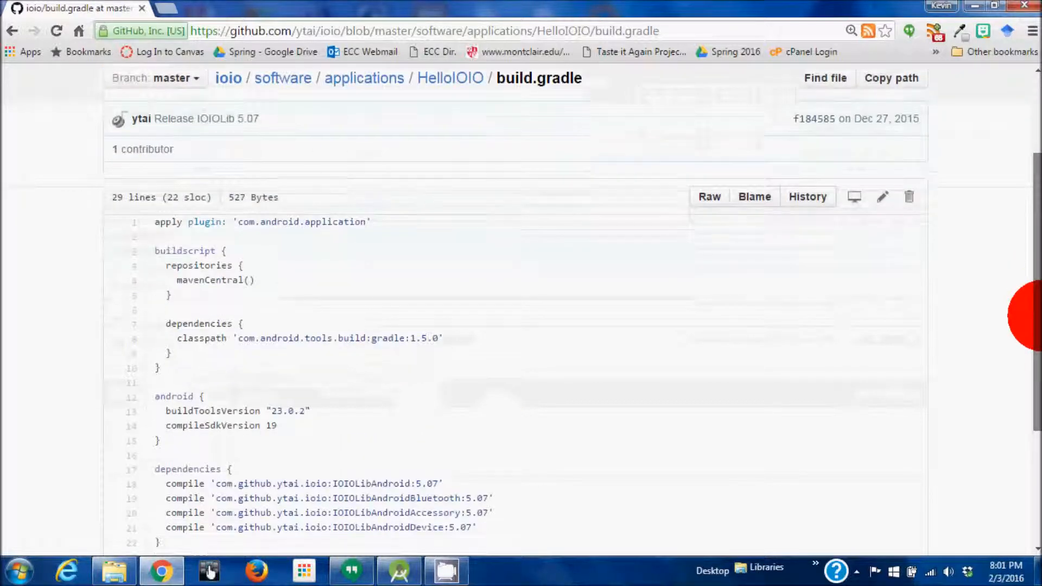
scroll("down", 3)
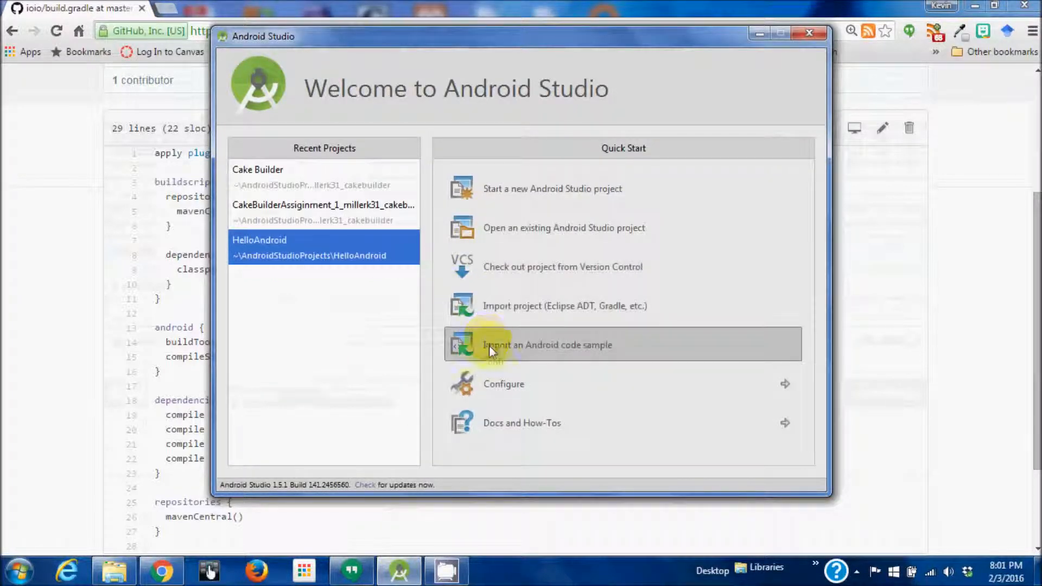
Open the SDK Manager from the welcome screen's Configure menu
left_click(503, 384)
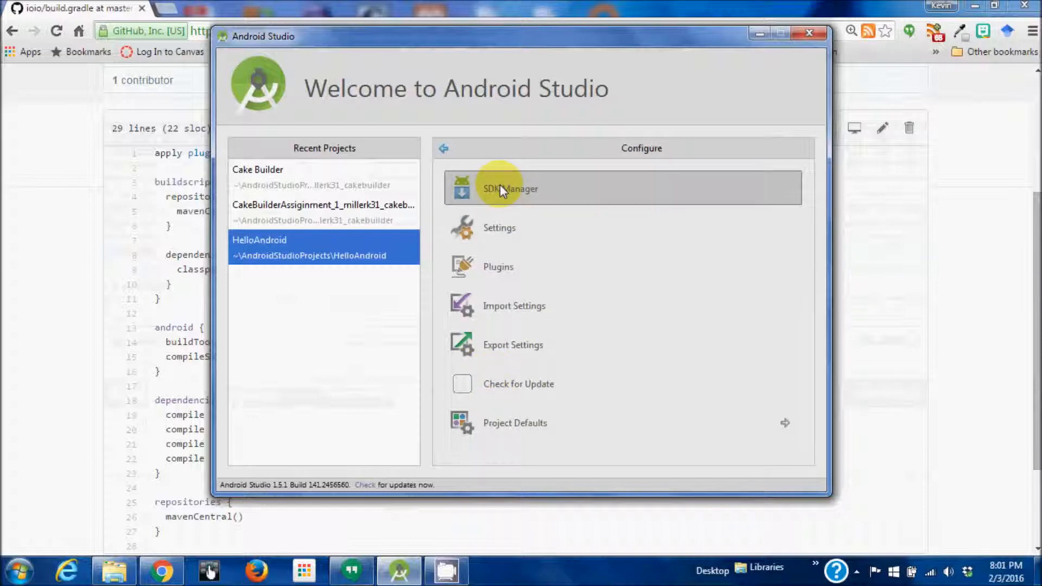
left_click(510, 189)
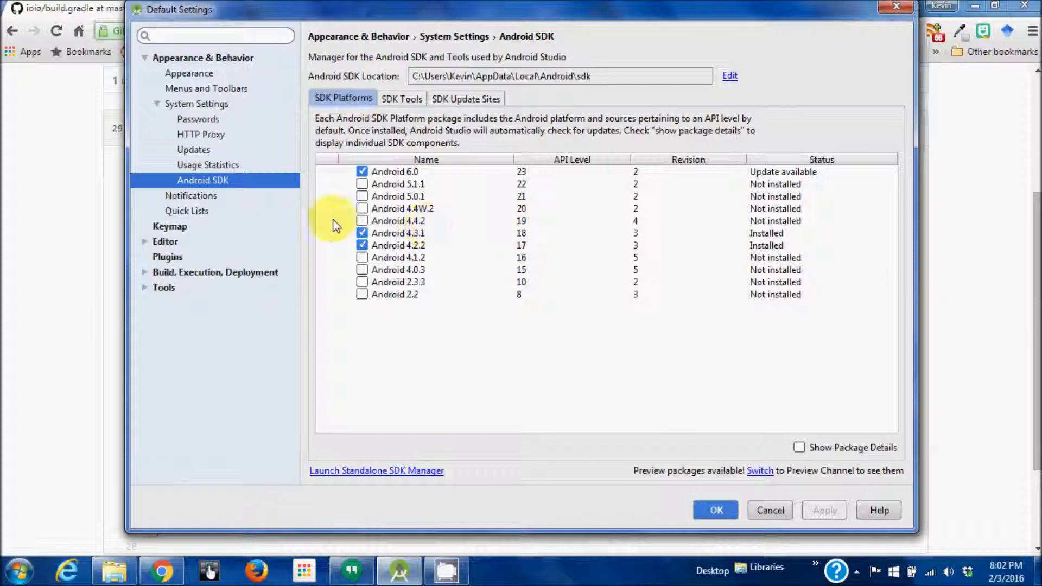
Mark Android 4.4.2 (API 19) for install, check SDK Tools, apply and confirm
left_click(362, 220)
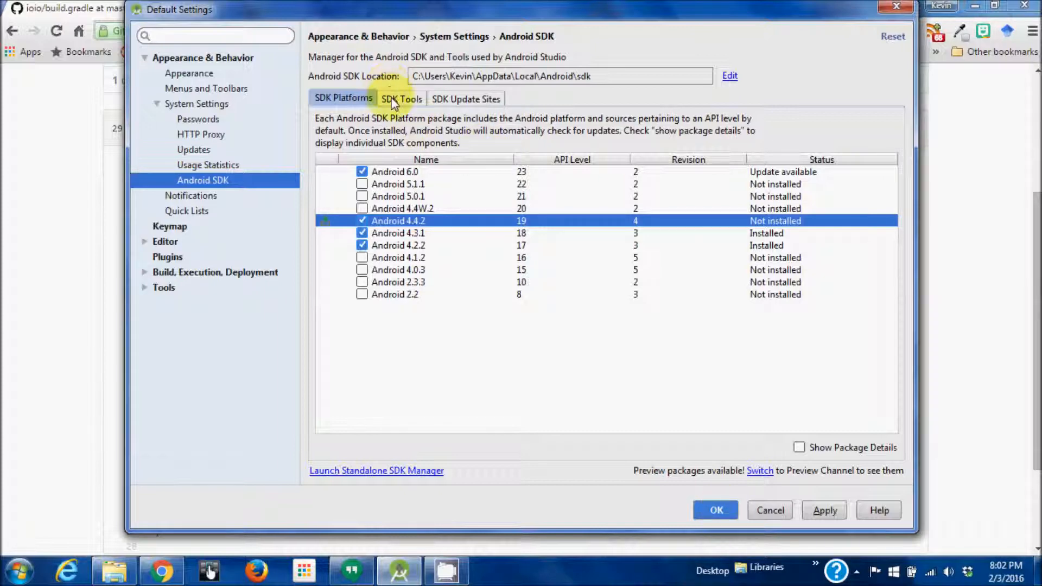
left_click(402, 98)
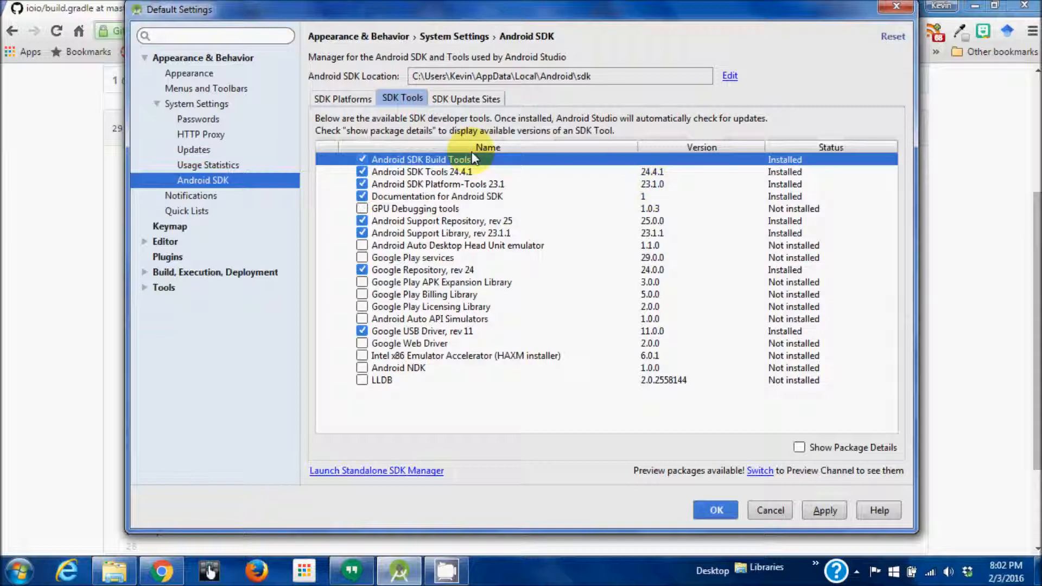
left_click(716, 509)
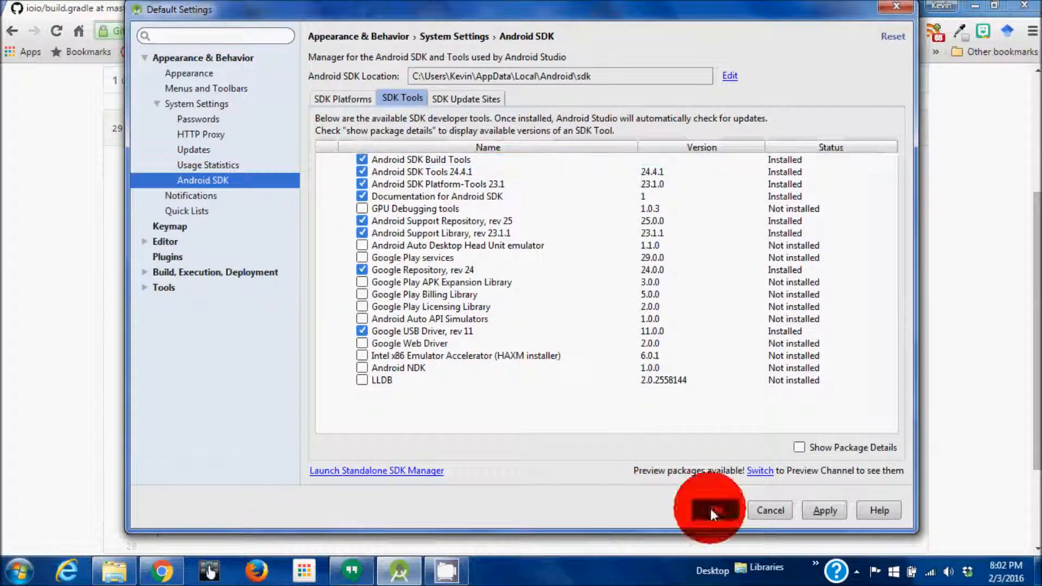
left_click(711, 510)
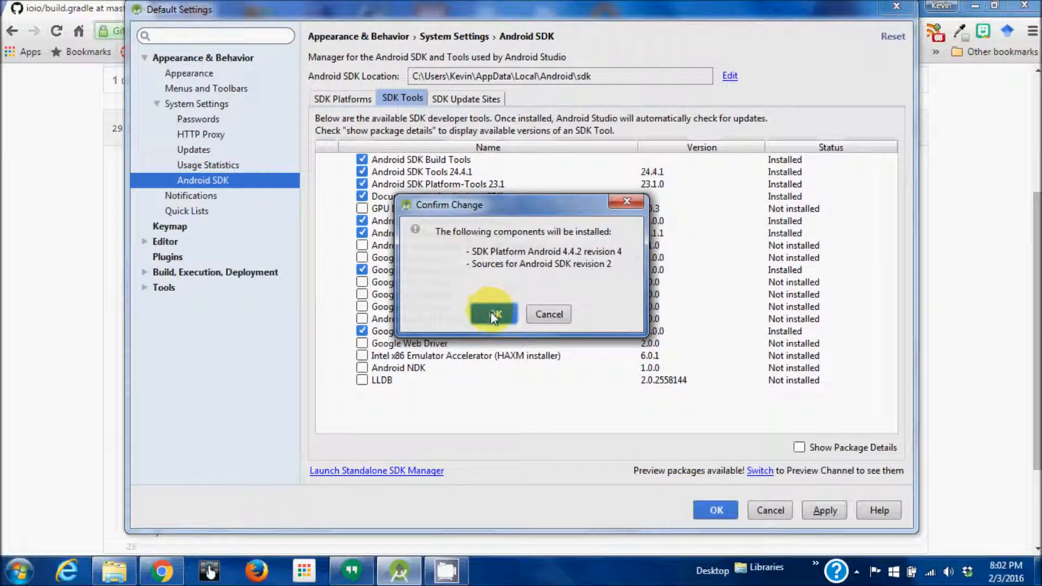
left_click(492, 314)
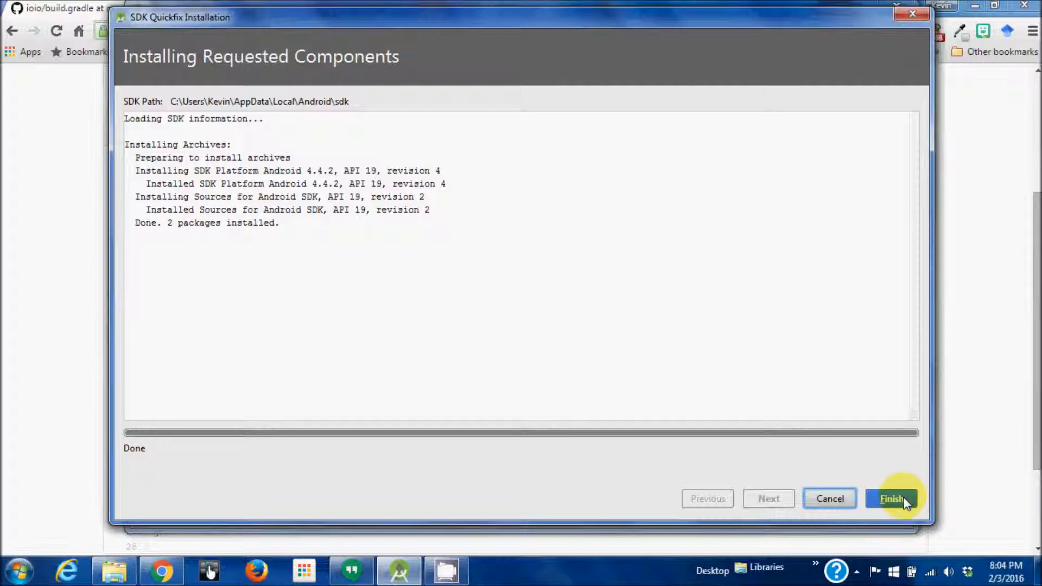
Finish the SDK Quickfix Installation once the Android 4.4.2 platform and sources are done
left_click(892, 498)
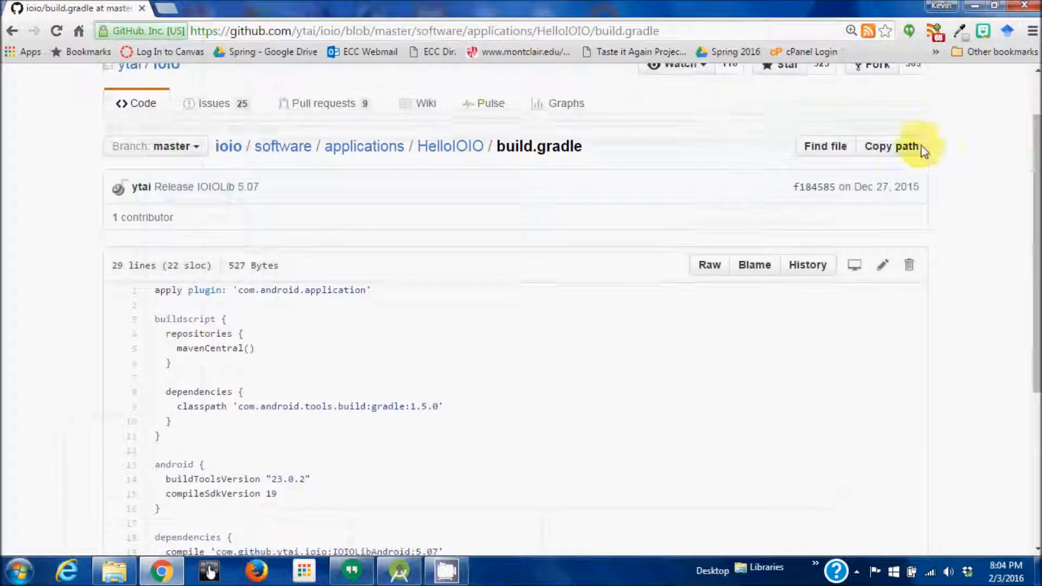
Download ytai/ioio as ioio-master.zip from the repository page and open the archive
left_click(228, 145)
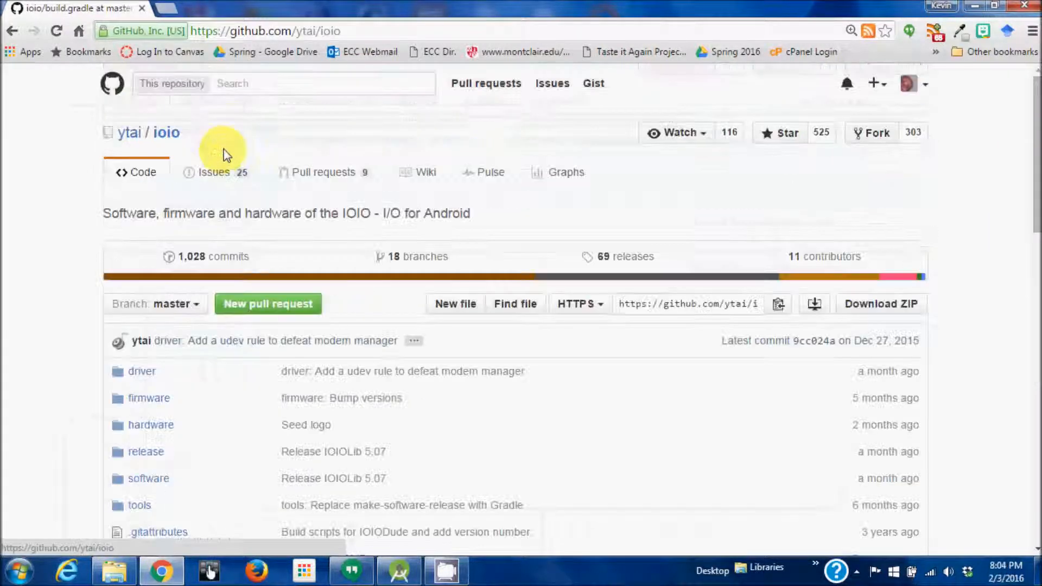
mouse_move(882, 304)
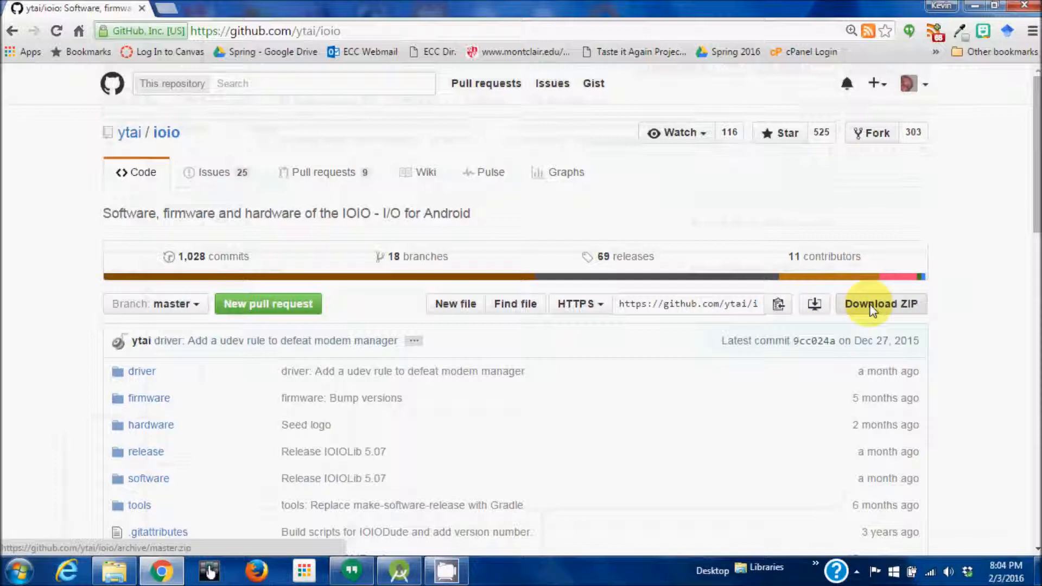
left_click(882, 304)
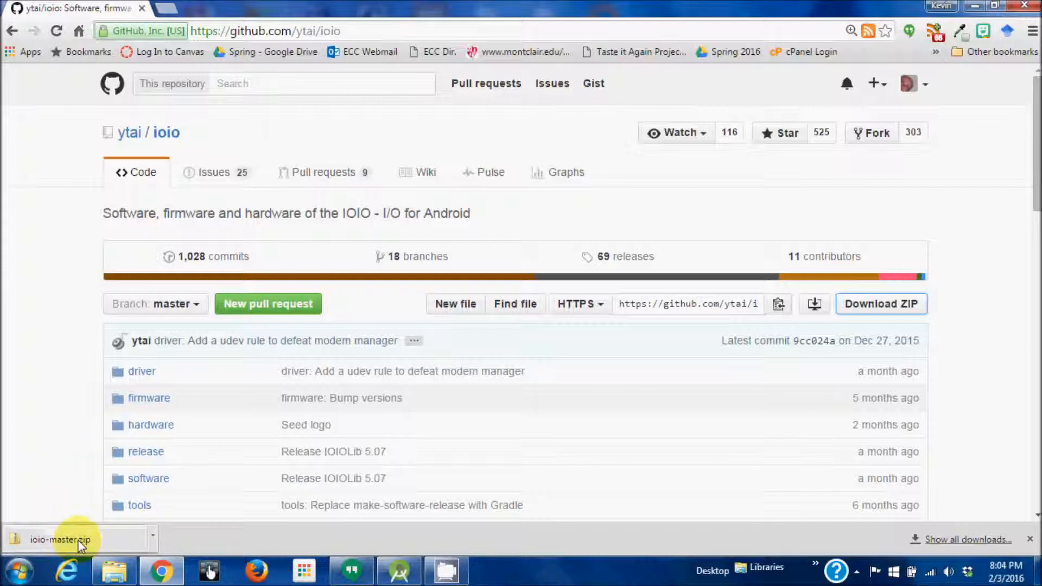
left_click(60, 539)
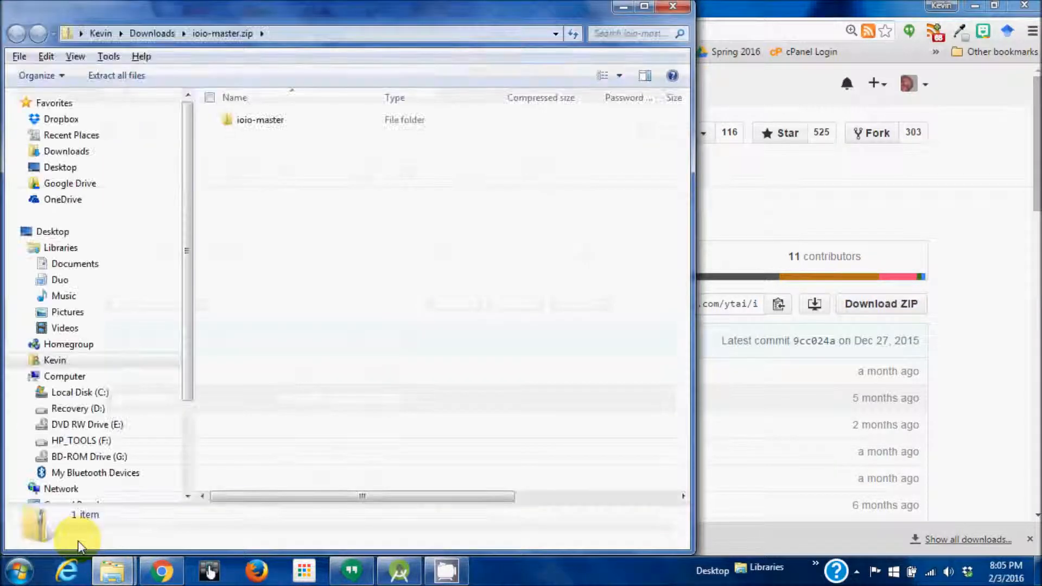
Browse into ioio-master\software\applications in the zip archive
double_click(260, 120)
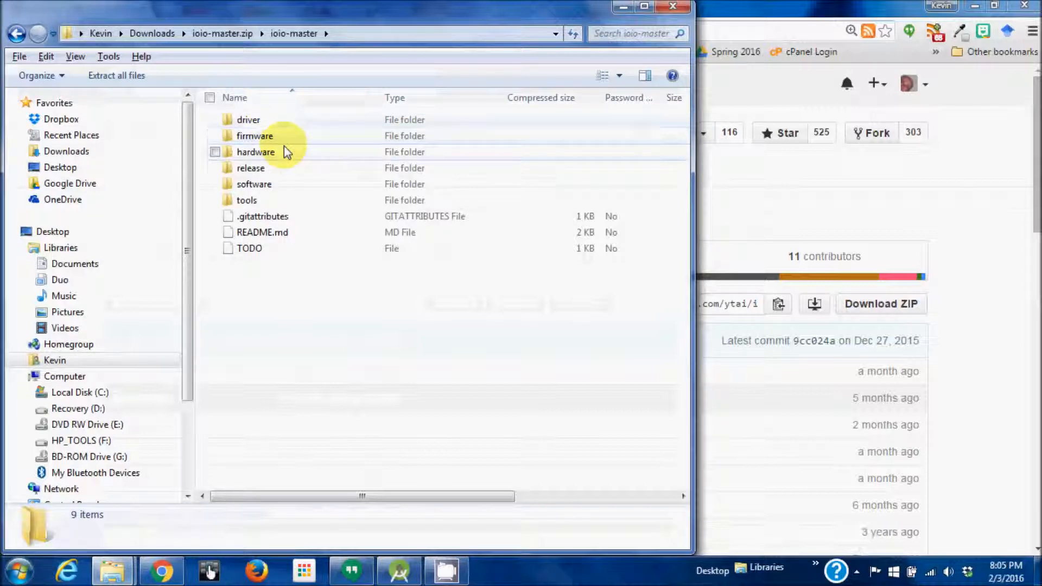
left_click(254, 184)
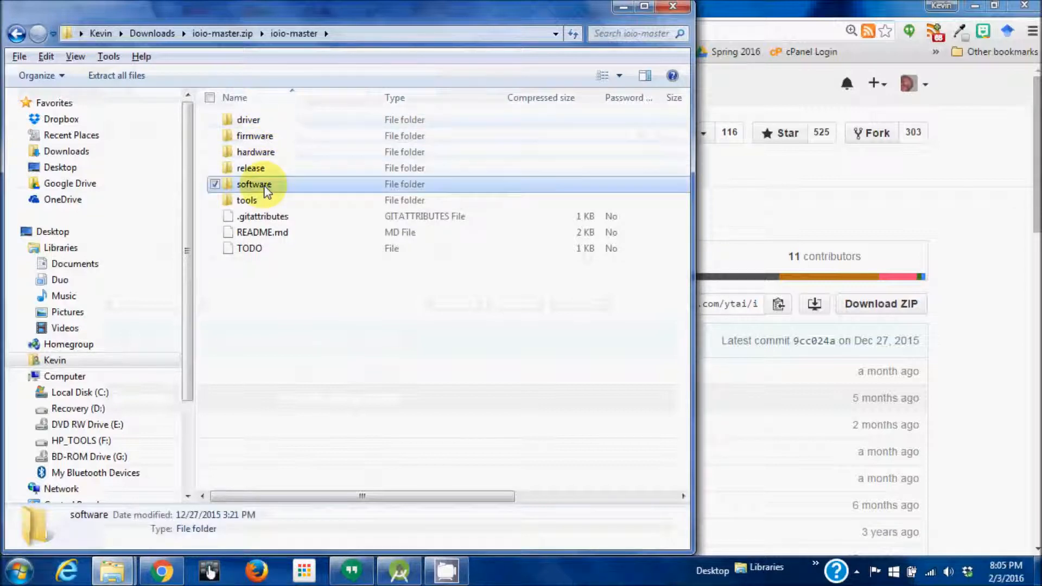
double_click(254, 184)
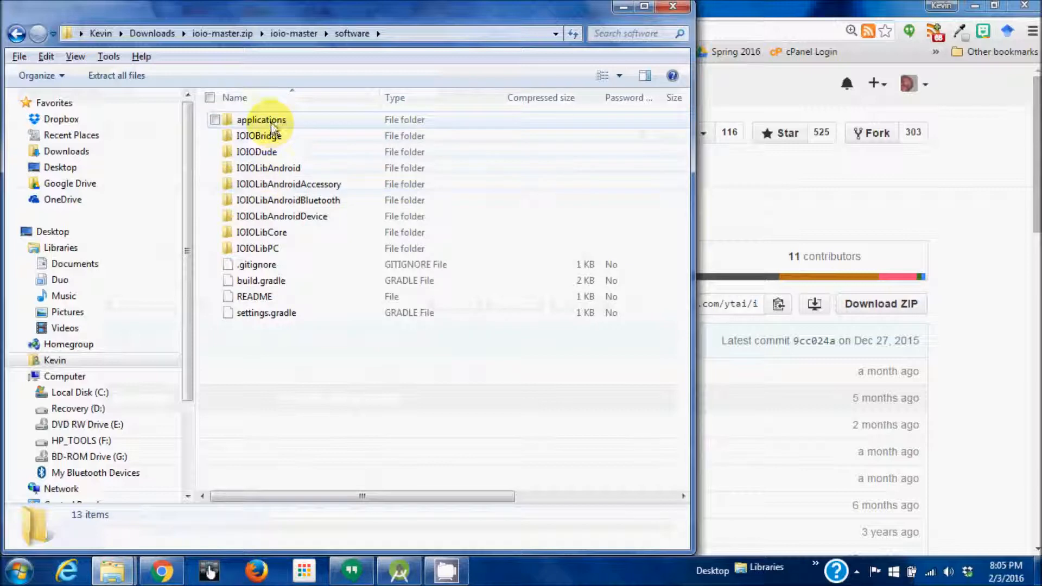
double_click(261, 119)
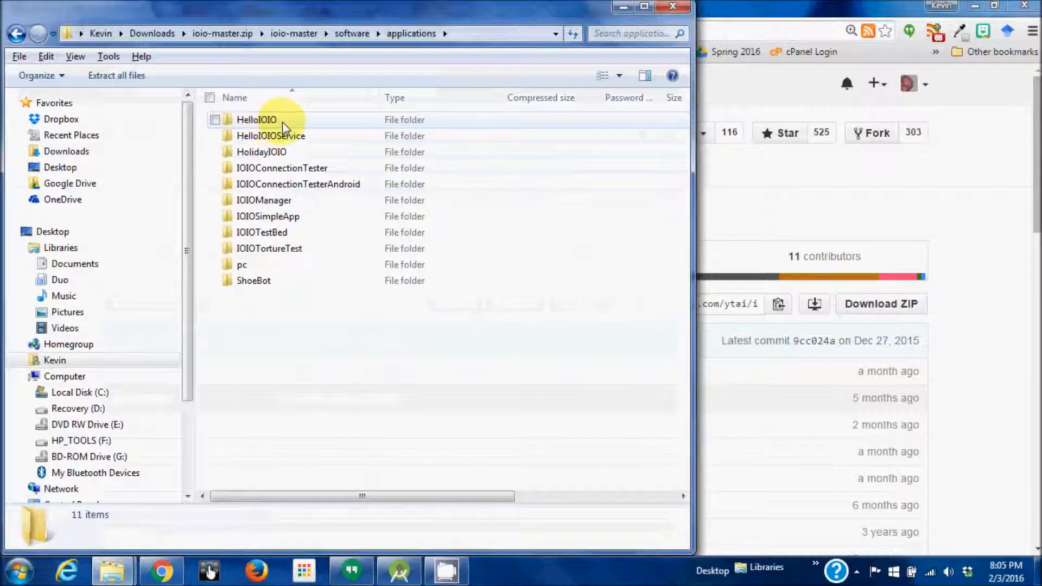
left_click_drag(352, 6, 595, 53)
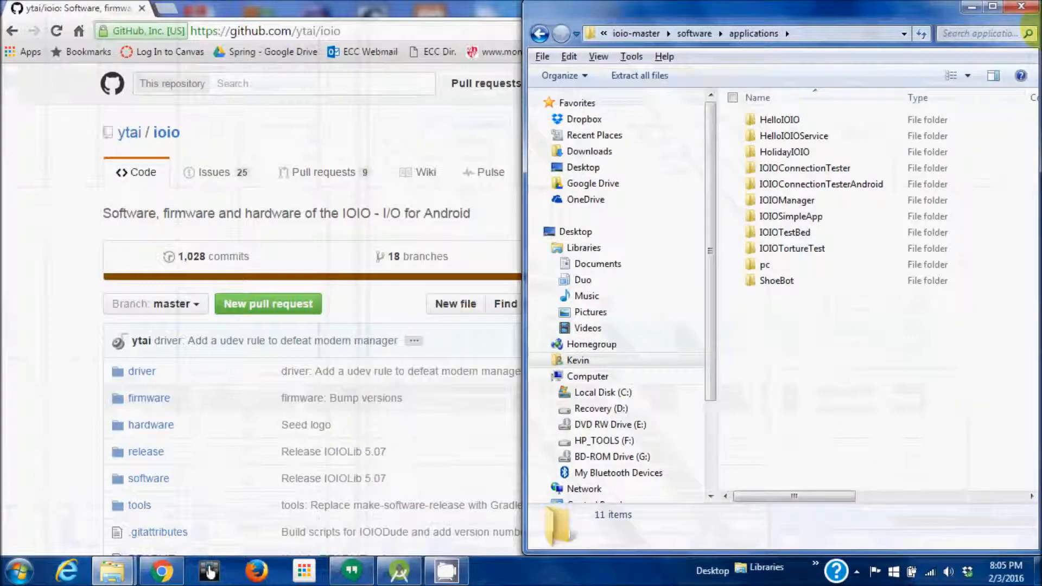
mouse_move(112, 570)
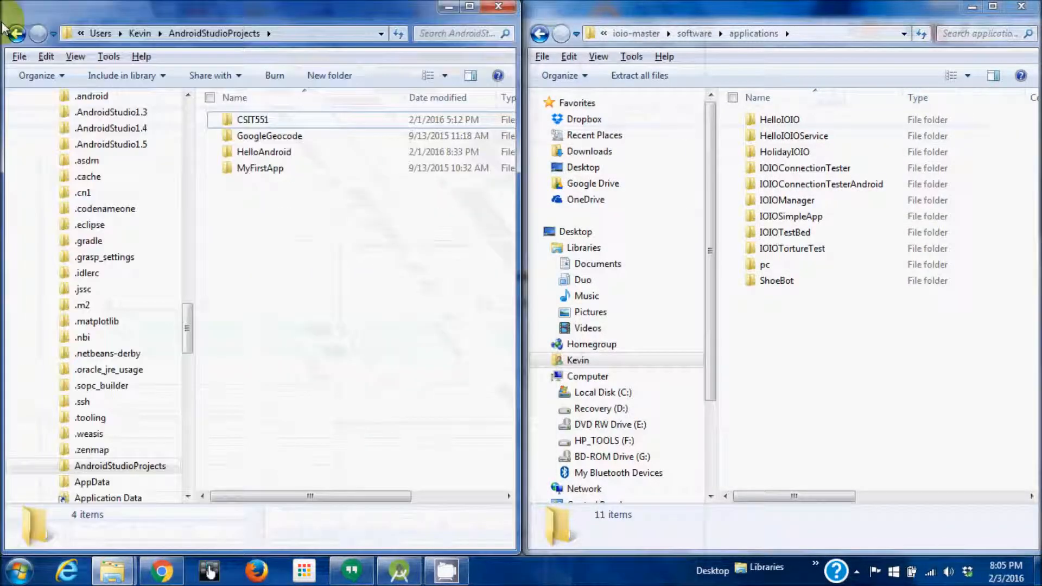
Copy the HelloIOIO folder into AndroidStudioProjects and return to Android Studio
left_click(778, 120)
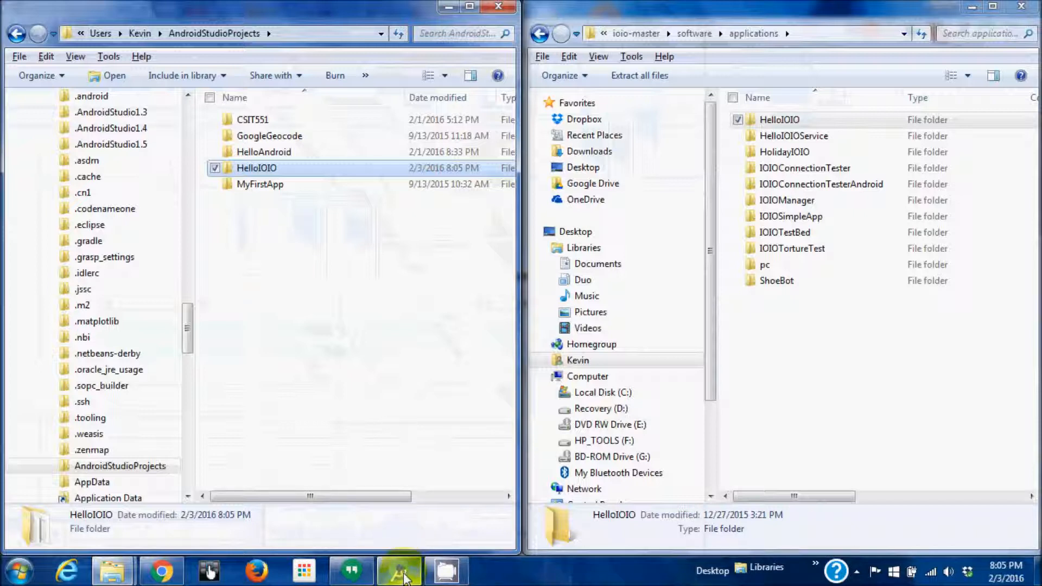
left_click(398, 570)
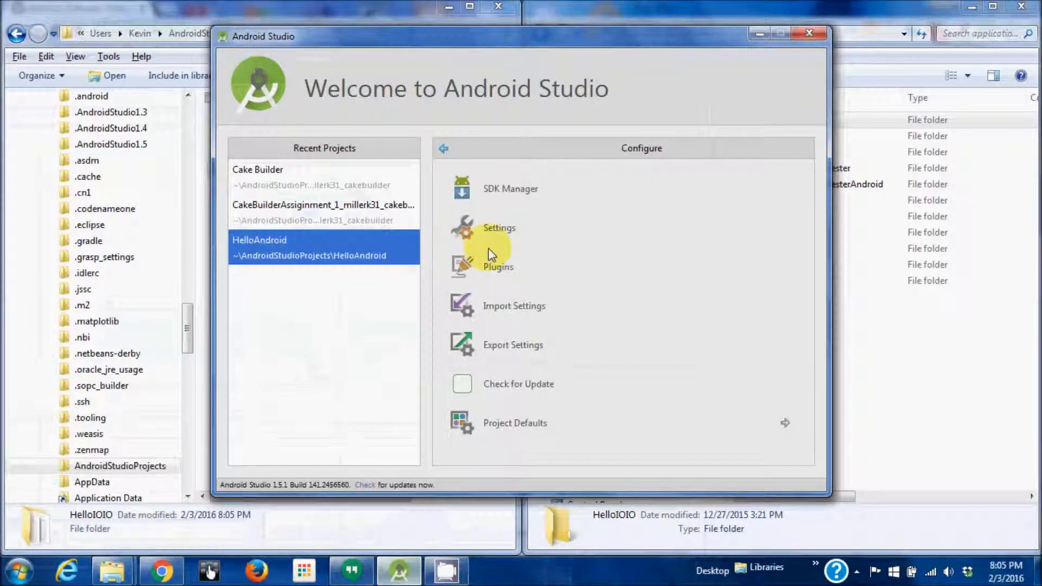
Open AndroidStudioProjects\HelloIOIO as an existing Android Studio project
left_click(443, 148)
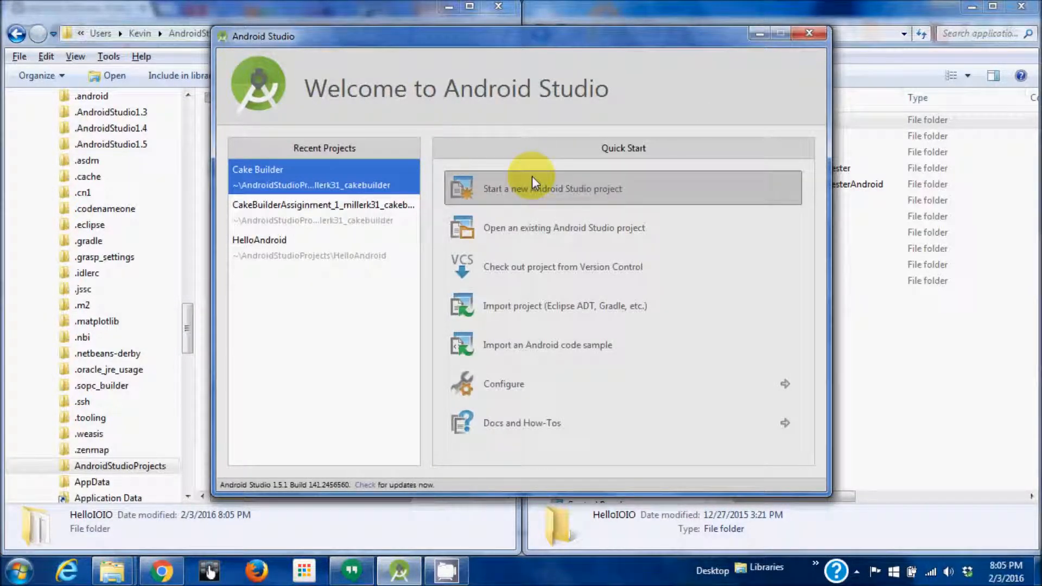
mouse_move(535, 227)
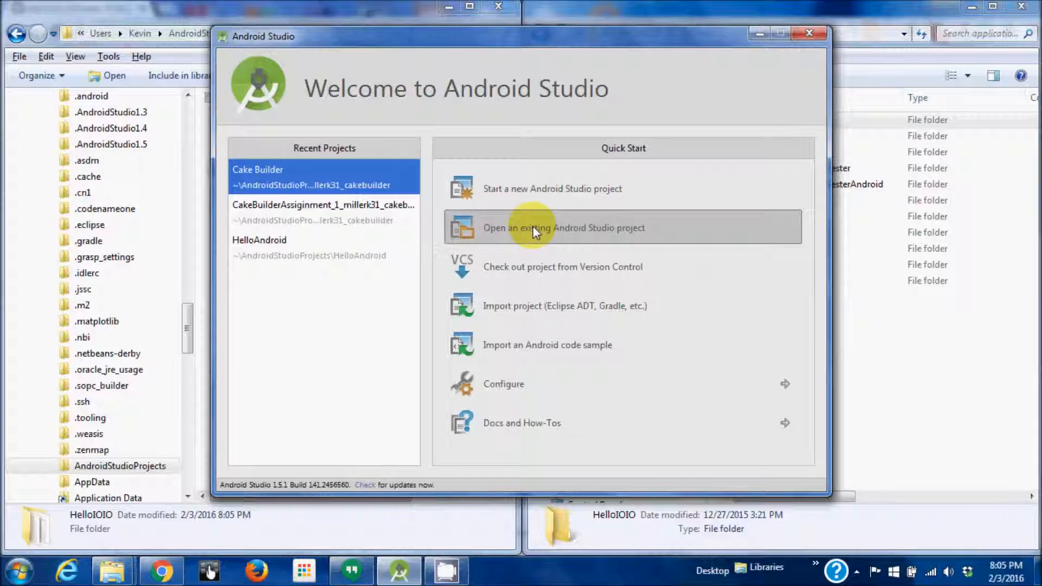
left_click(563, 227)
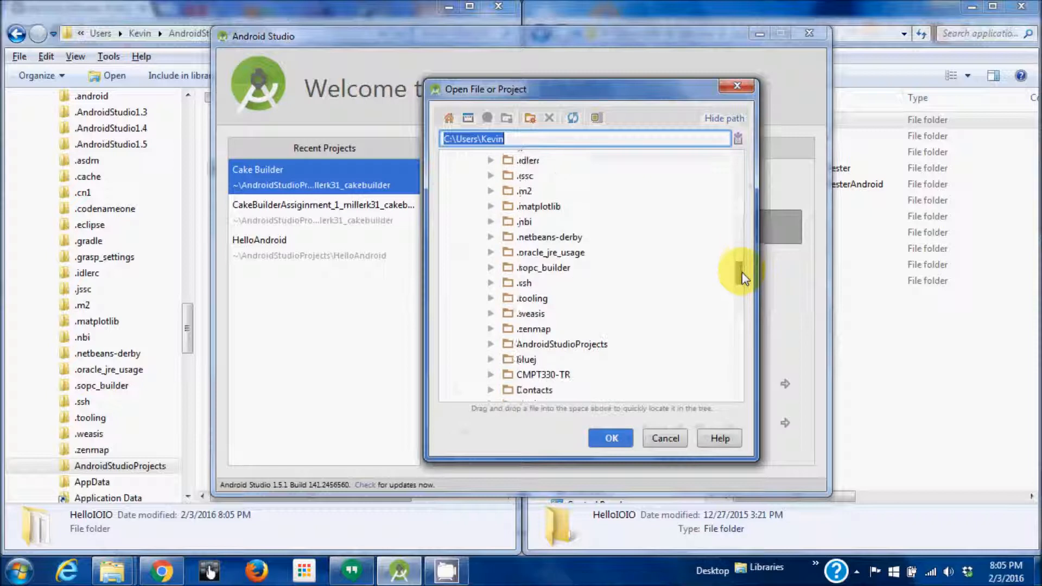
left_click(491, 314)
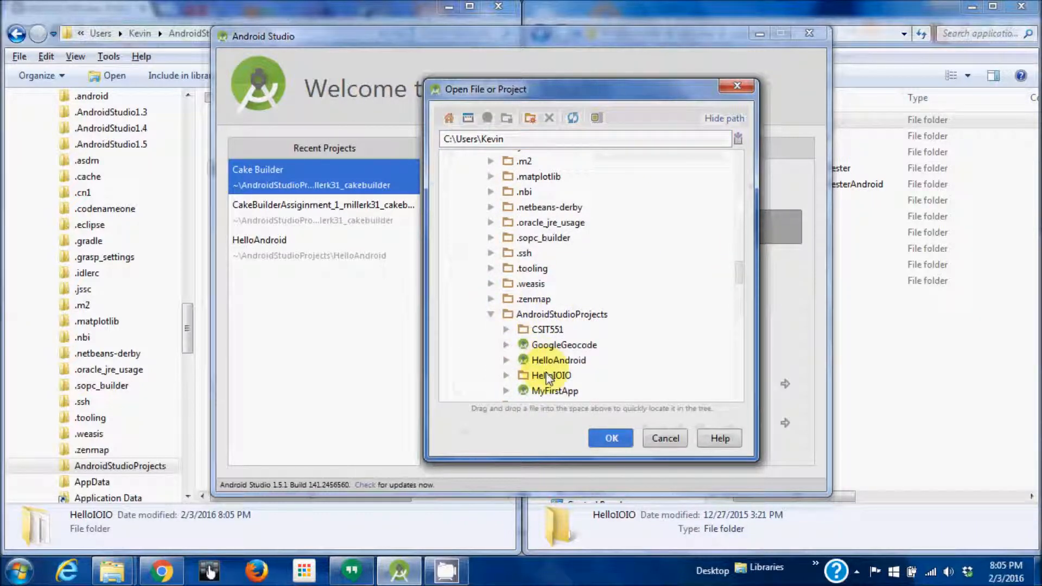
left_click(551, 375)
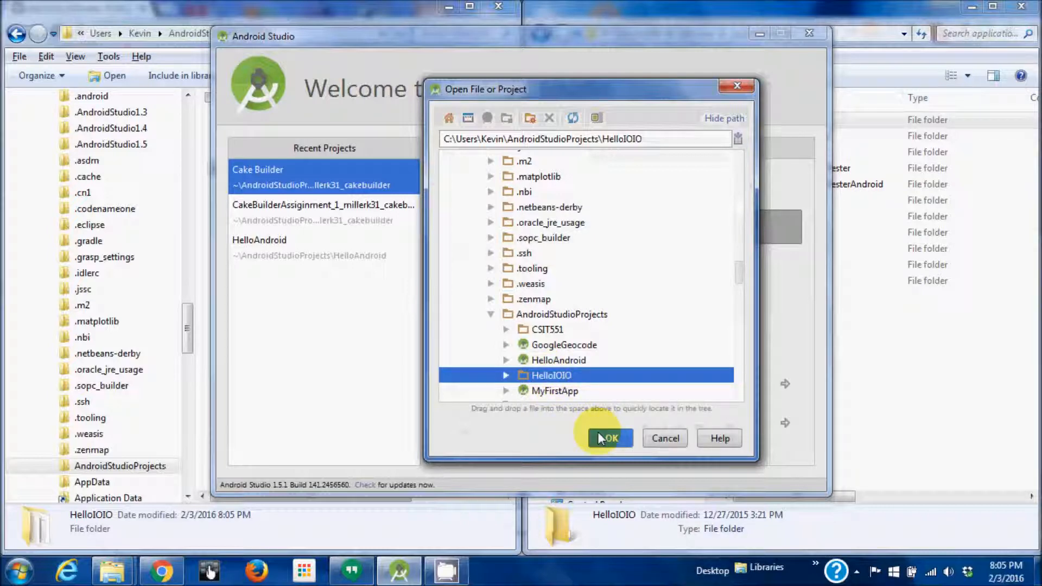
left_click(606, 438)
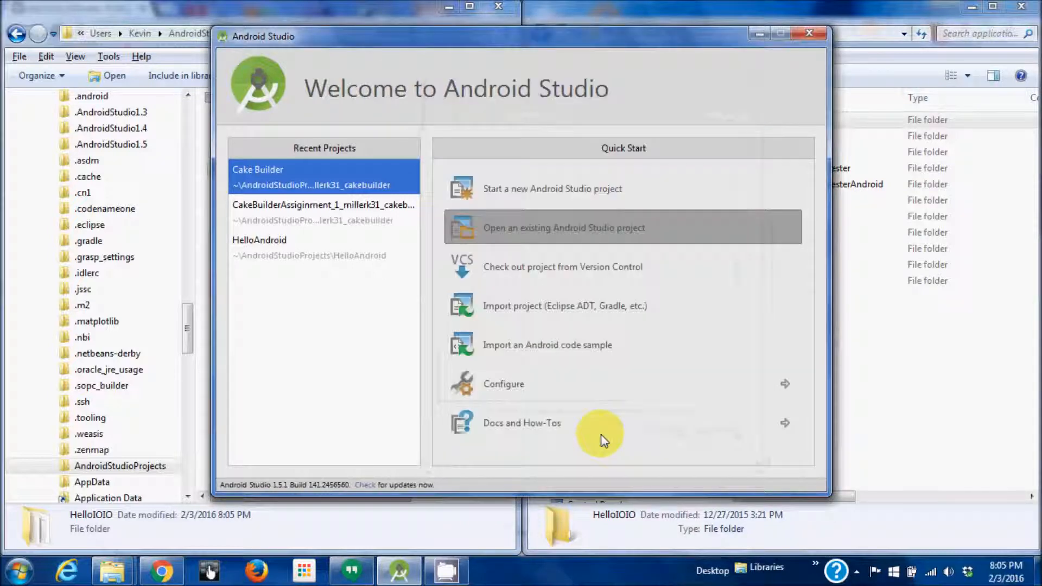
left_click(563, 228)
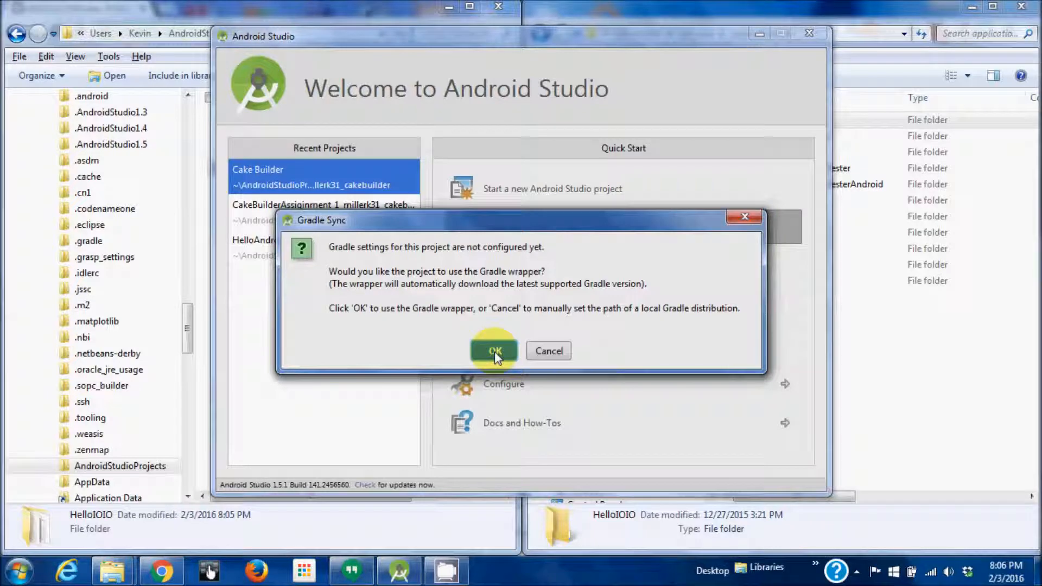
Accept the Gradle wrapper for HelloIOIO and show the Project tool window after the build
left_click(493, 351)
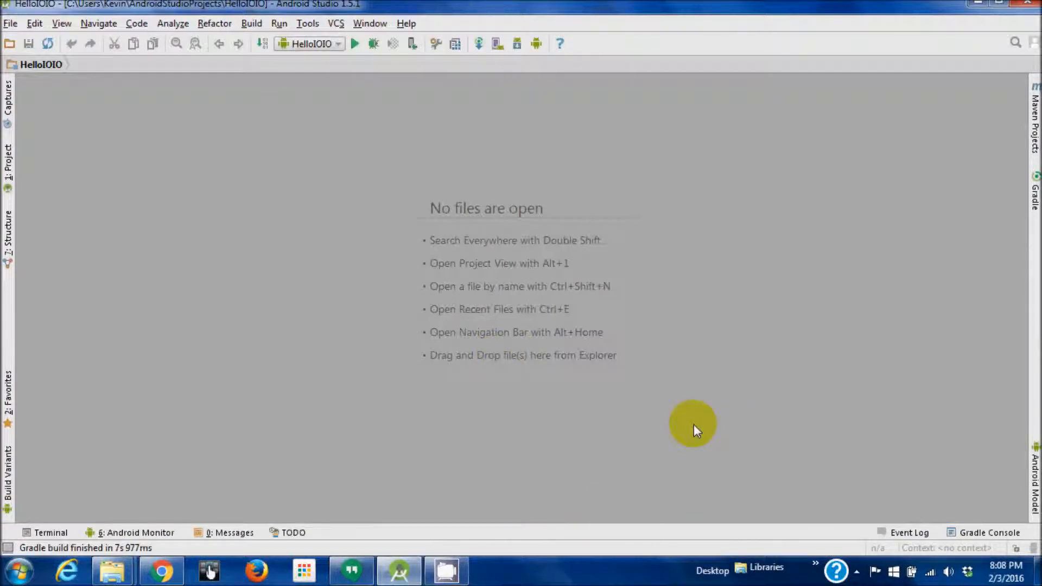
mouse_move(131, 197)
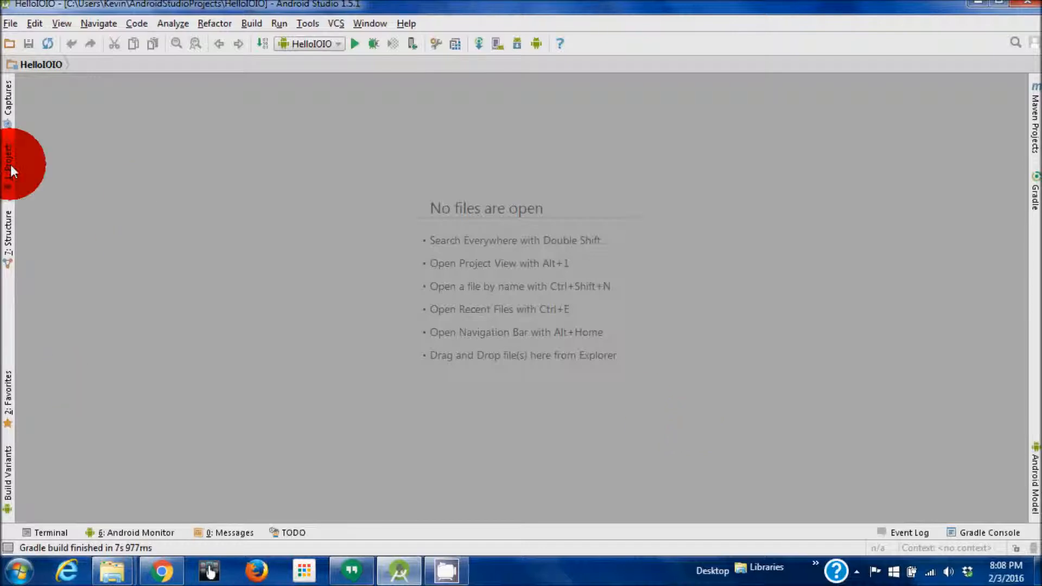
left_click(8, 160)
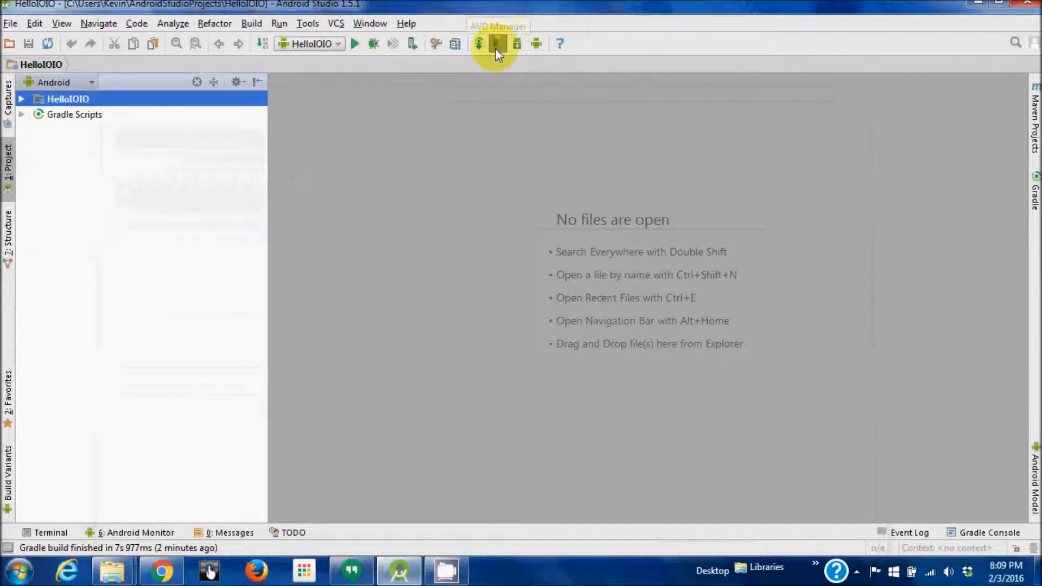
Launch the Nexus 5 API 18 ARM emulator from the AVD Manager
left_click(497, 44)
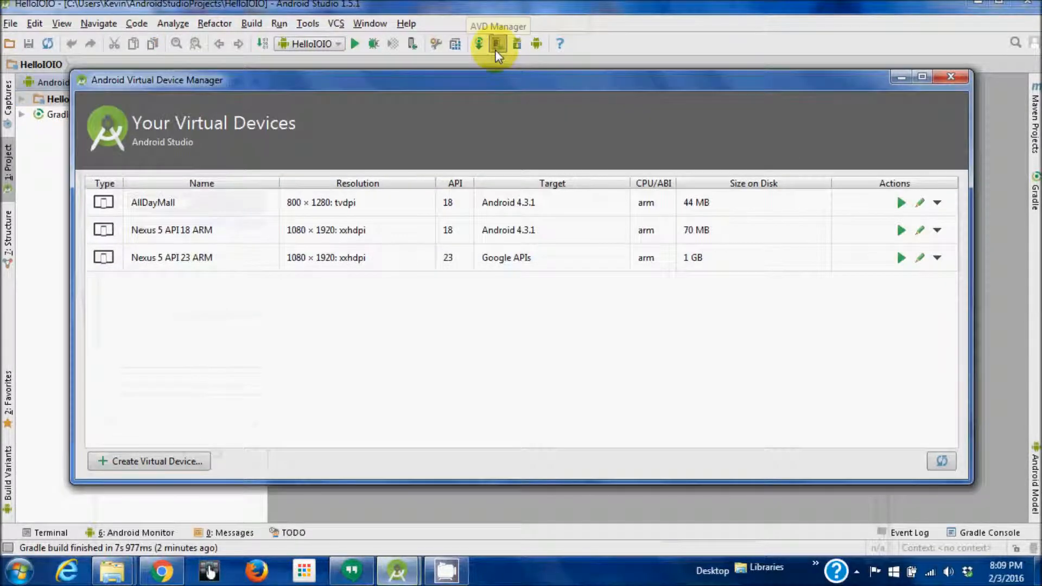
mouse_move(342, 249)
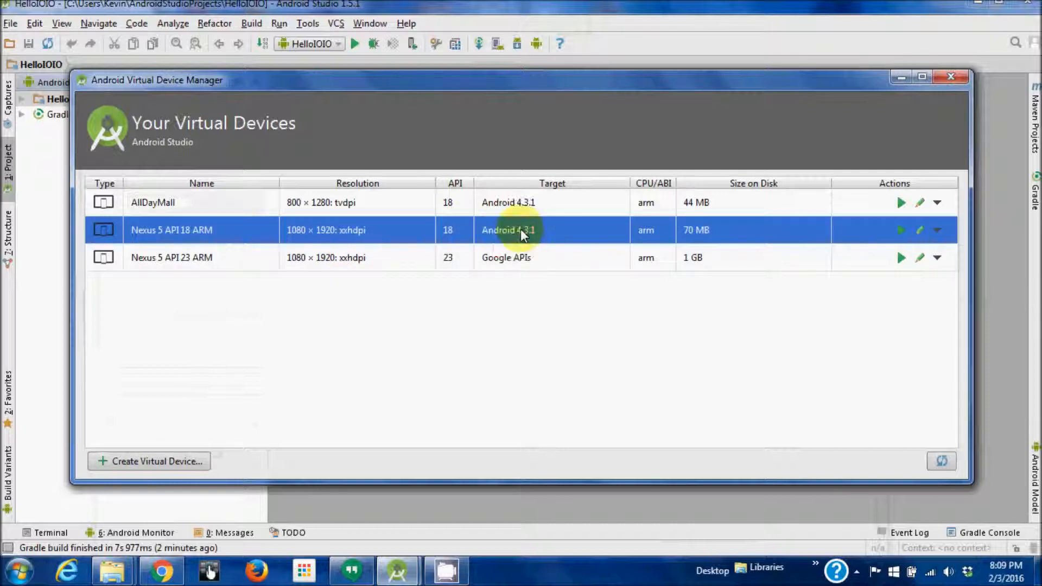
mouse_move(425, 263)
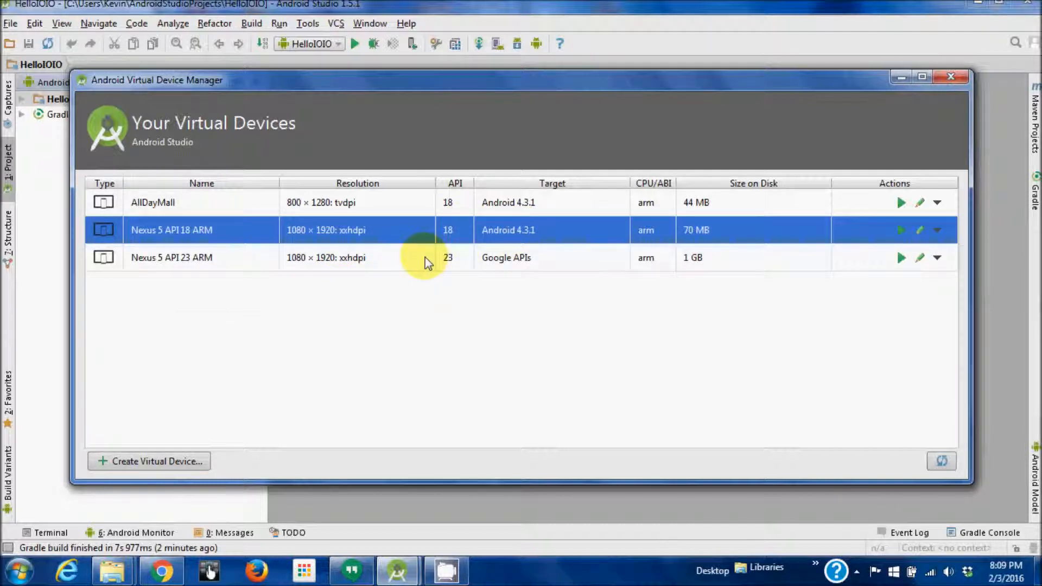
left_click(901, 230)
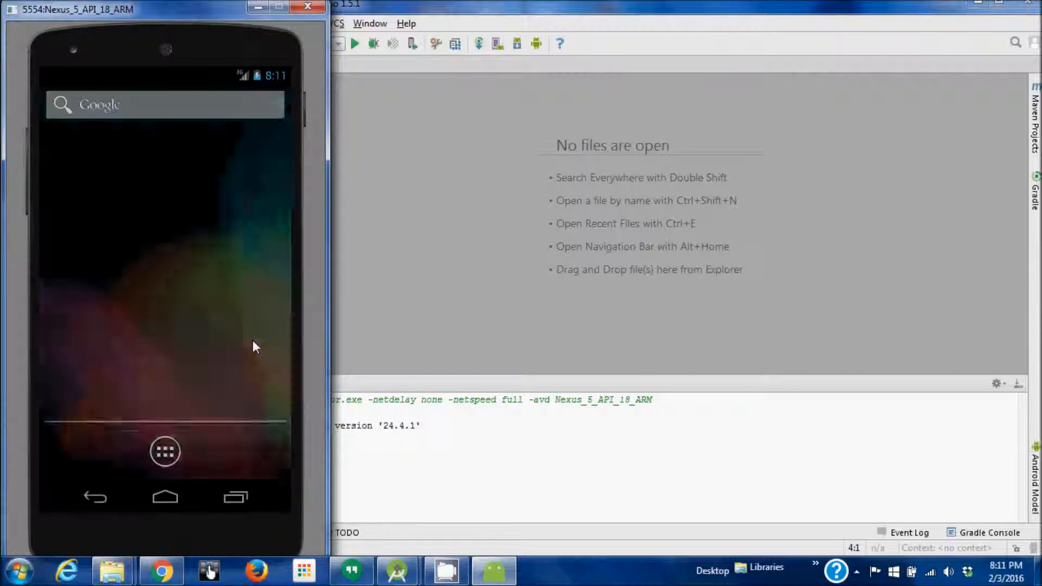
Unlock the emulator, browse the installed apps, and return to the home screen
left_click(254, 345)
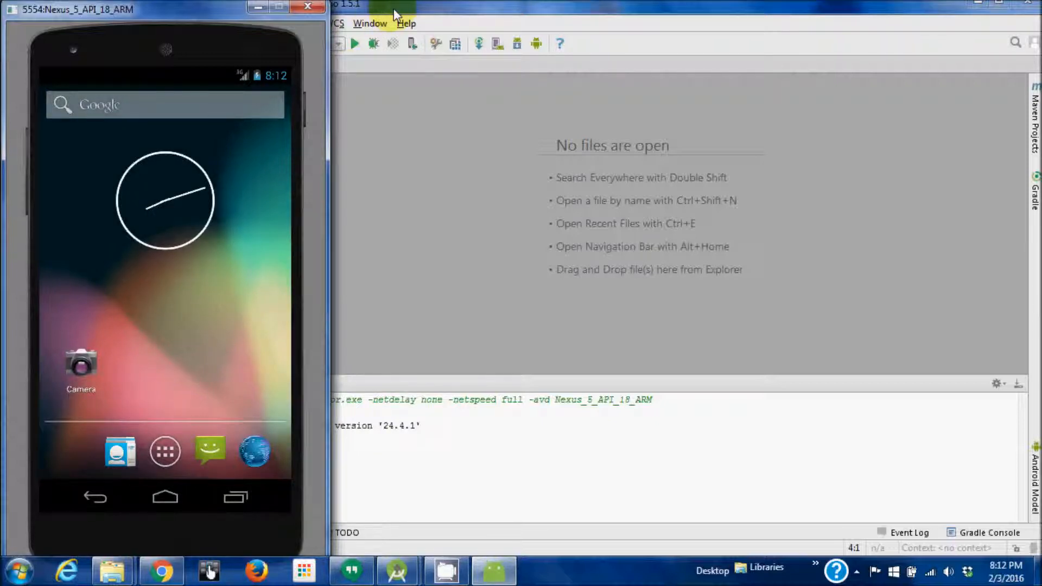
left_click(164, 450)
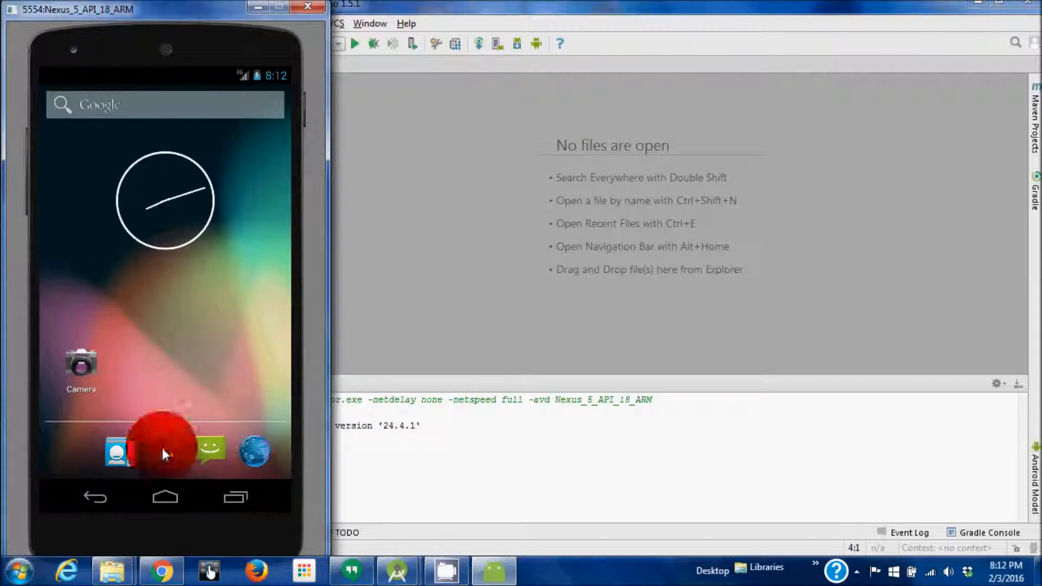
left_click(164, 452)
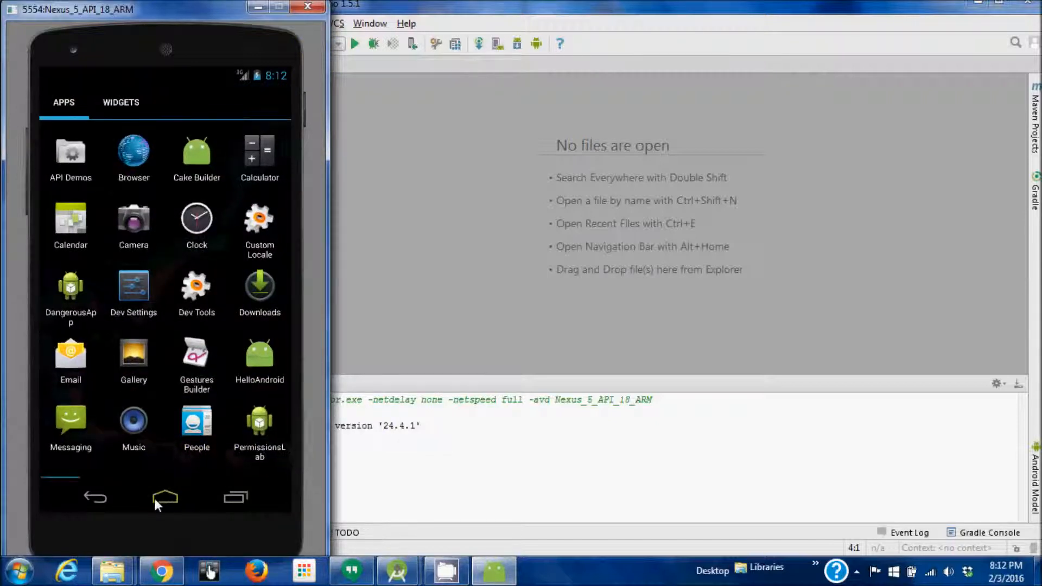
left_click(164, 498)
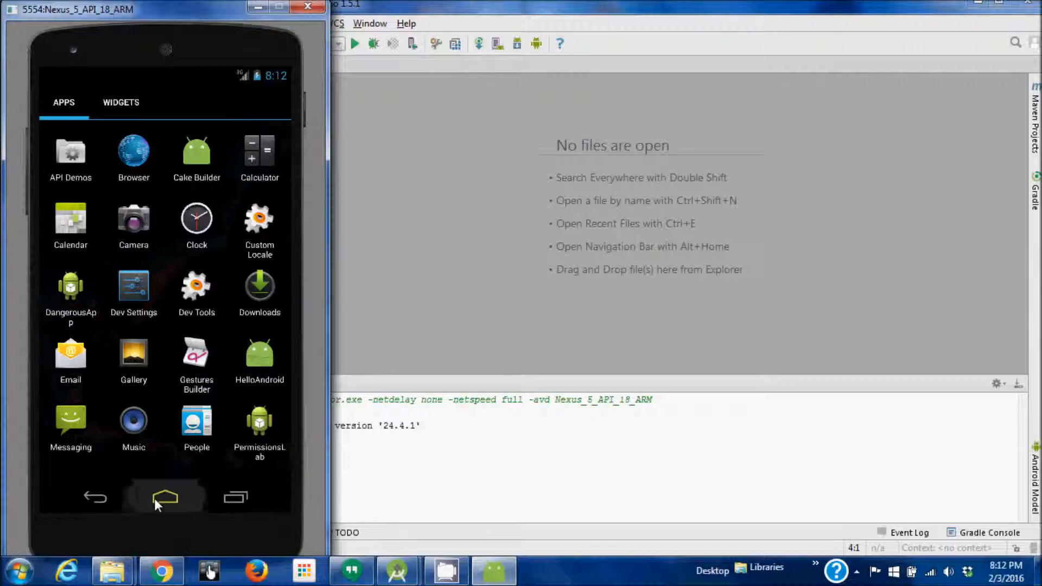
left_click(164, 497)
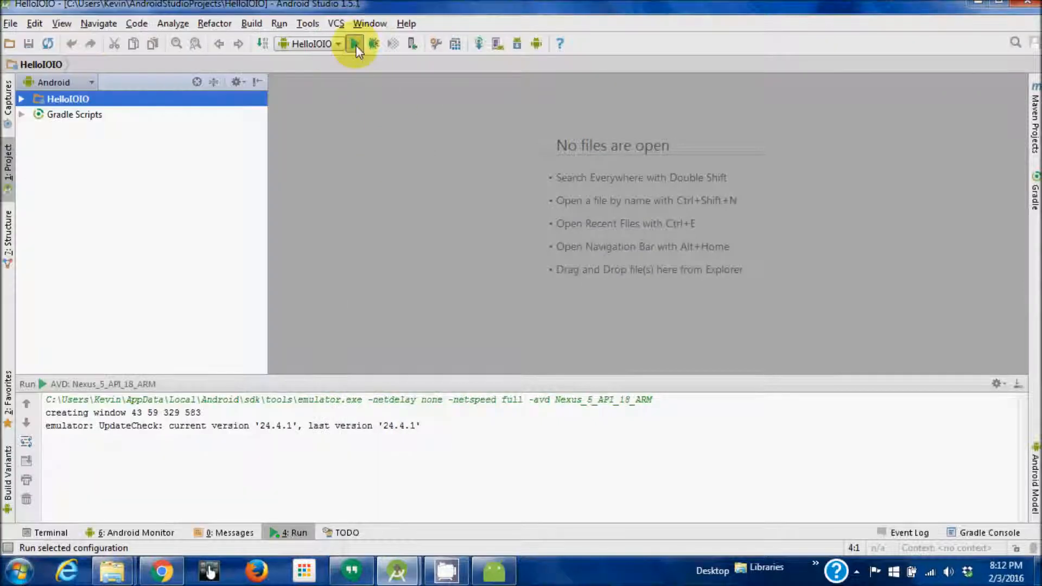
Run HelloIOIO on the already-running Nexus 5 API 18 emulator
left_click(355, 43)
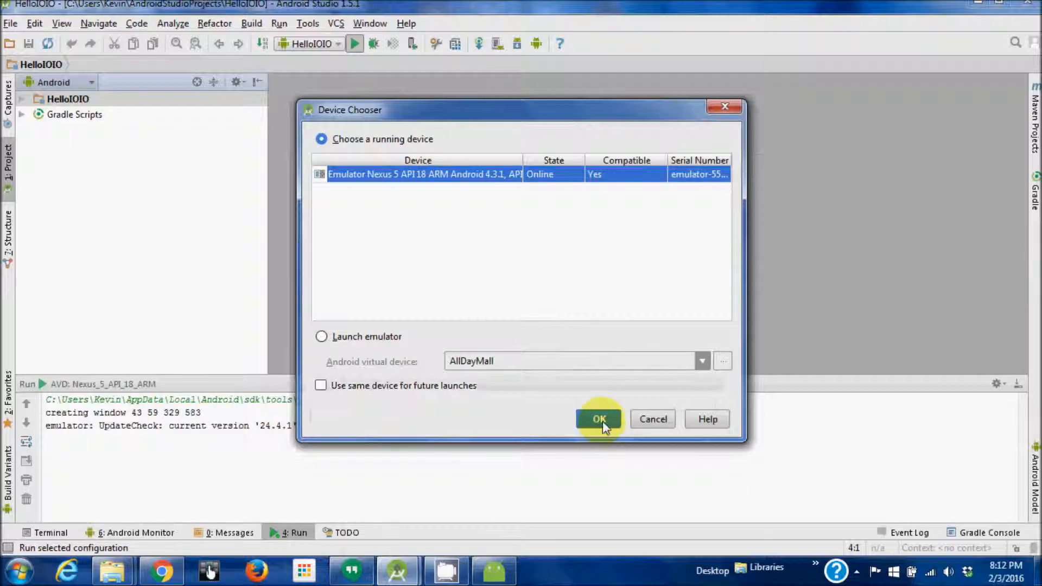
left_click(598, 419)
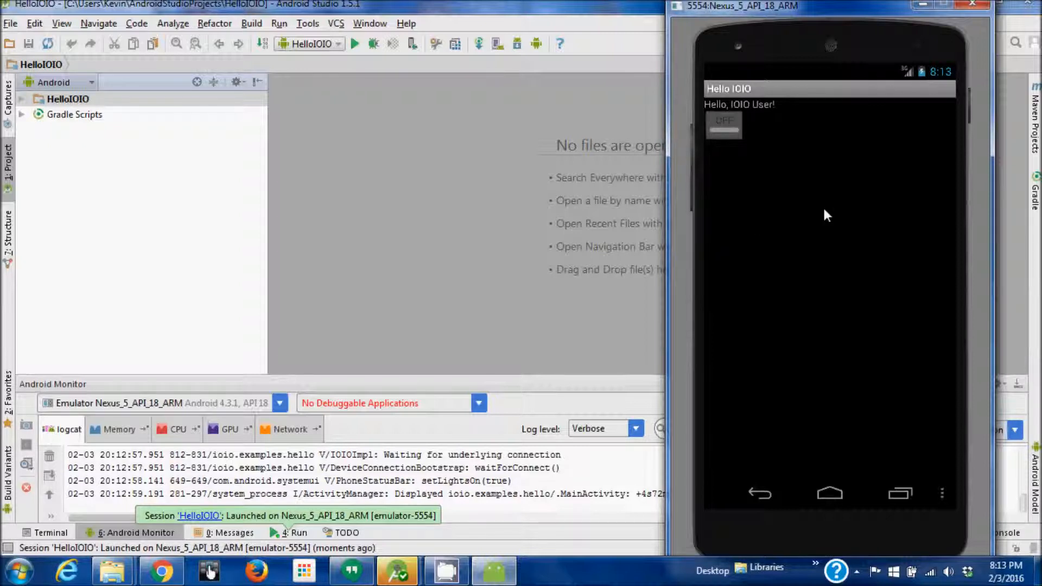
left_click(723, 127)
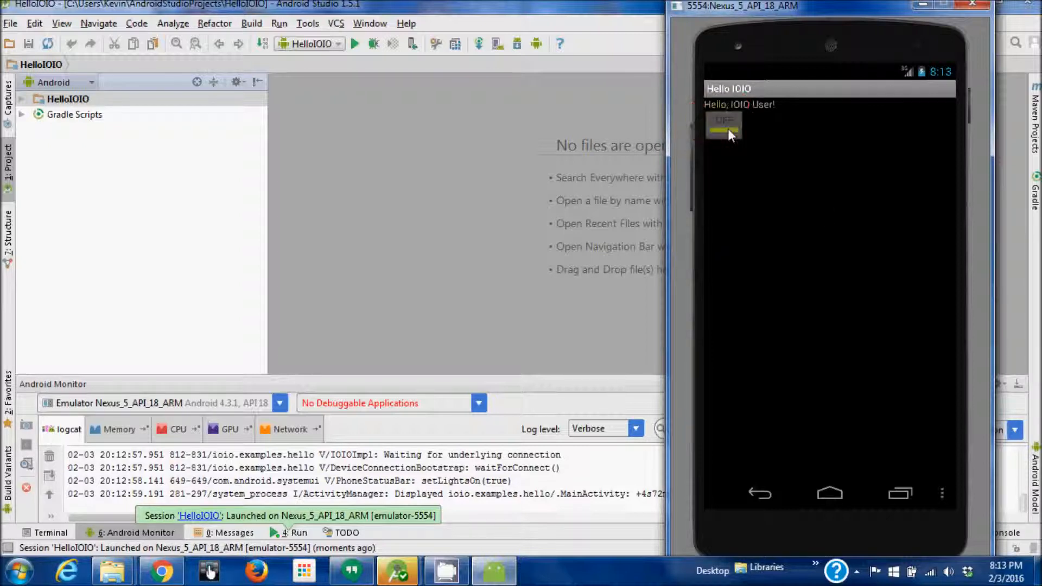
left_click(723, 130)
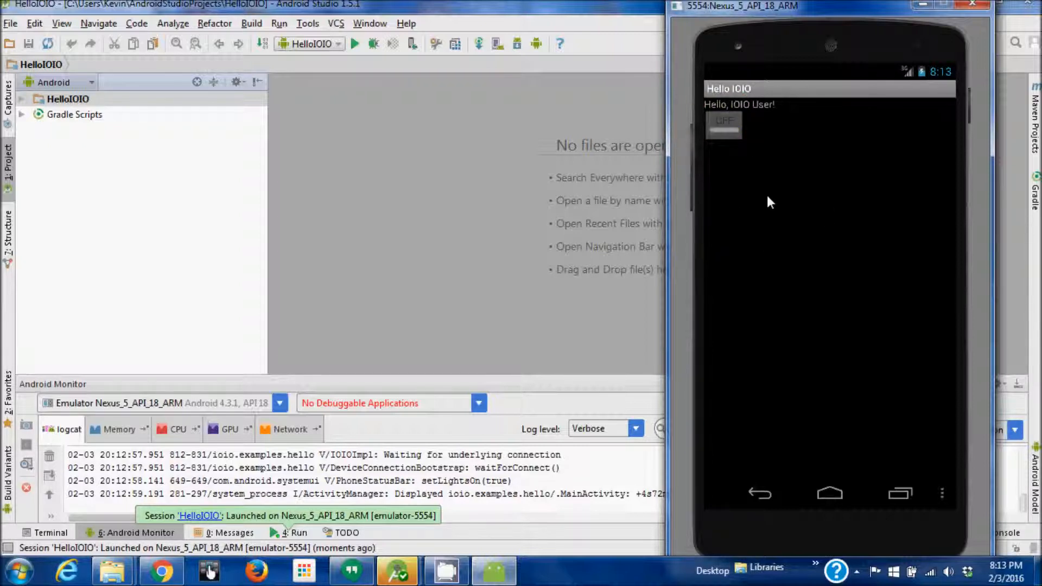
mouse_move(805, 232)
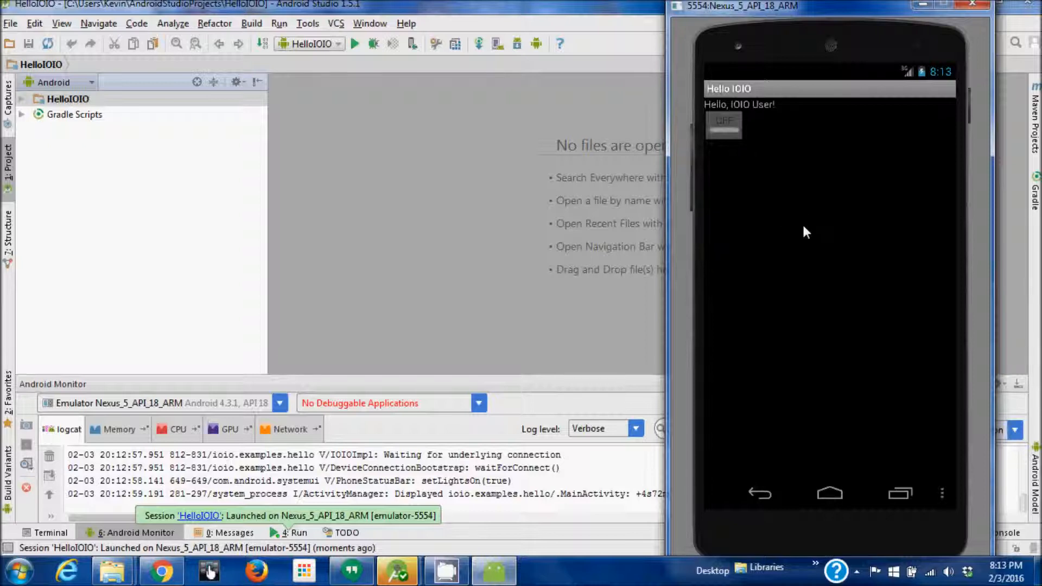